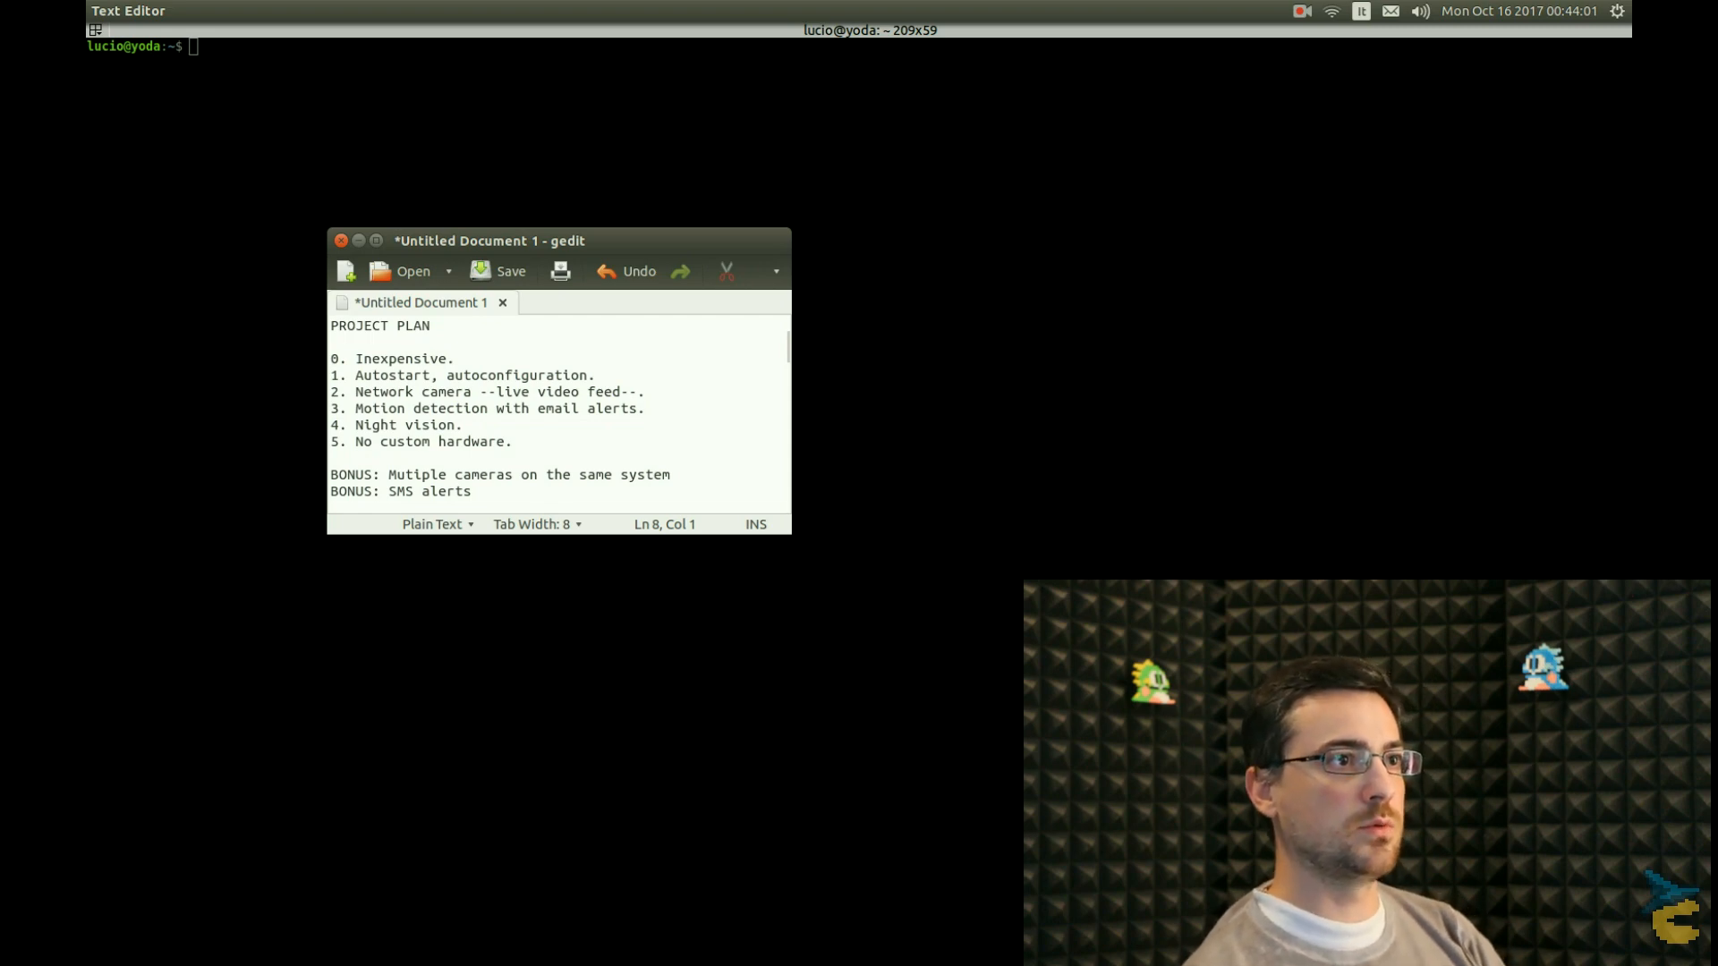
Step: Highlight the inexpensive, autostart, network camera and night vision goals, then read the motionEyeOS Installation page
triple_click(401, 358)
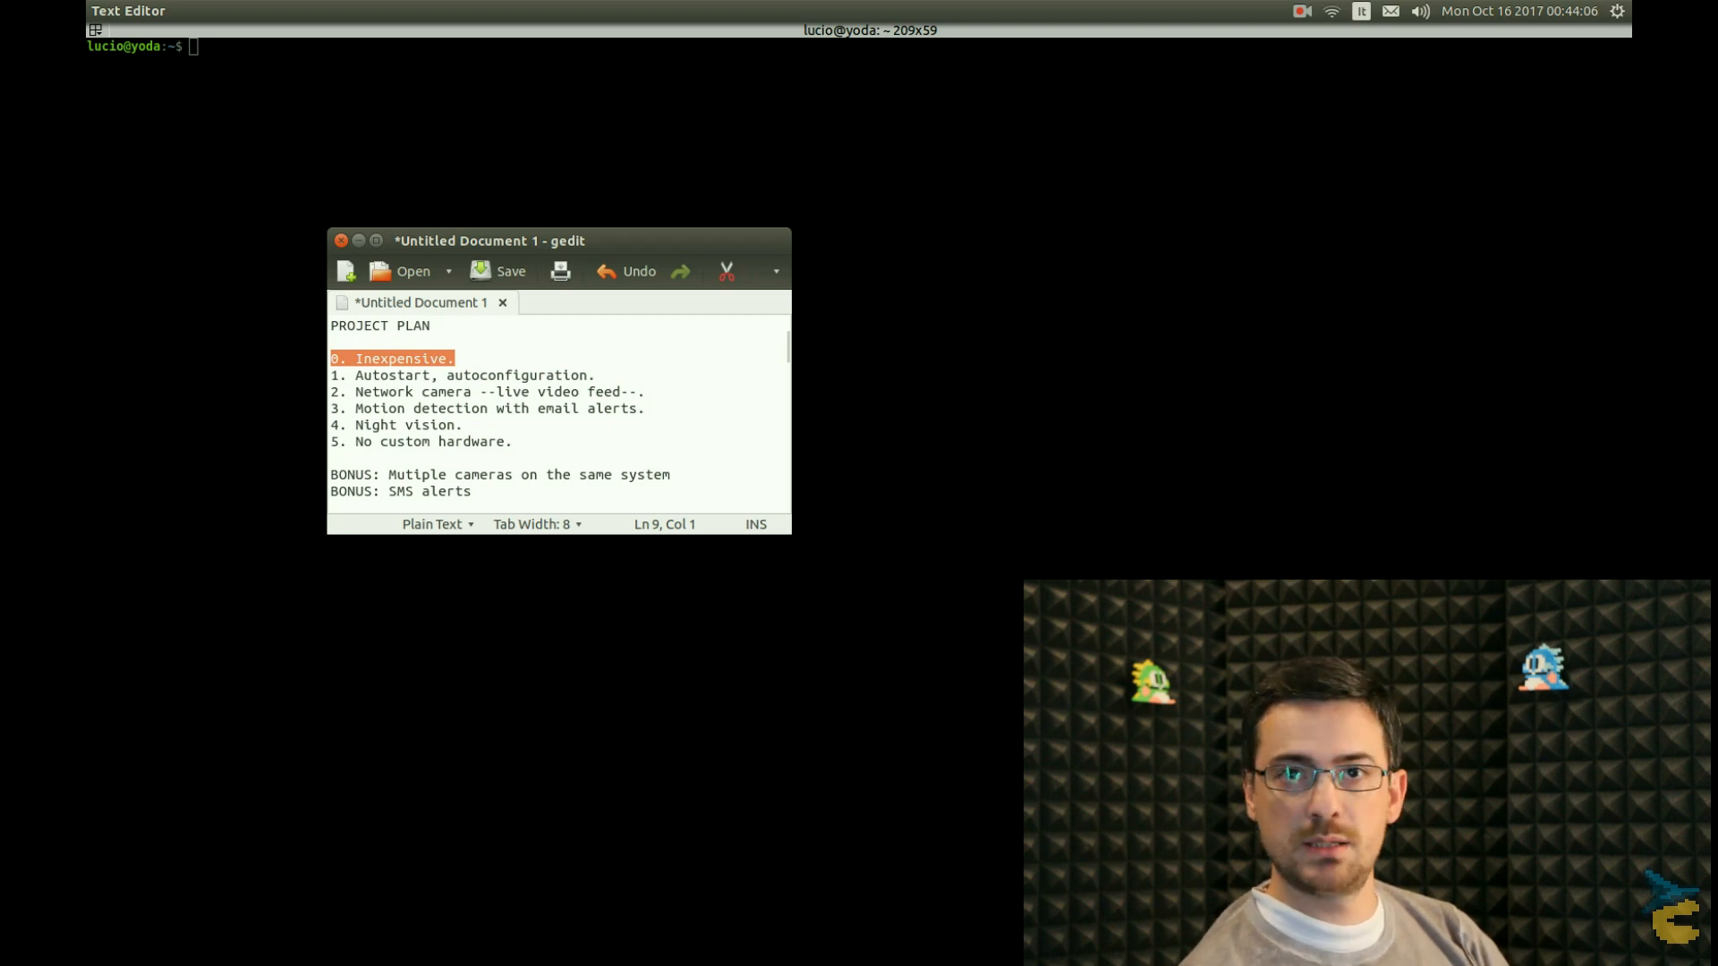
key(Down)
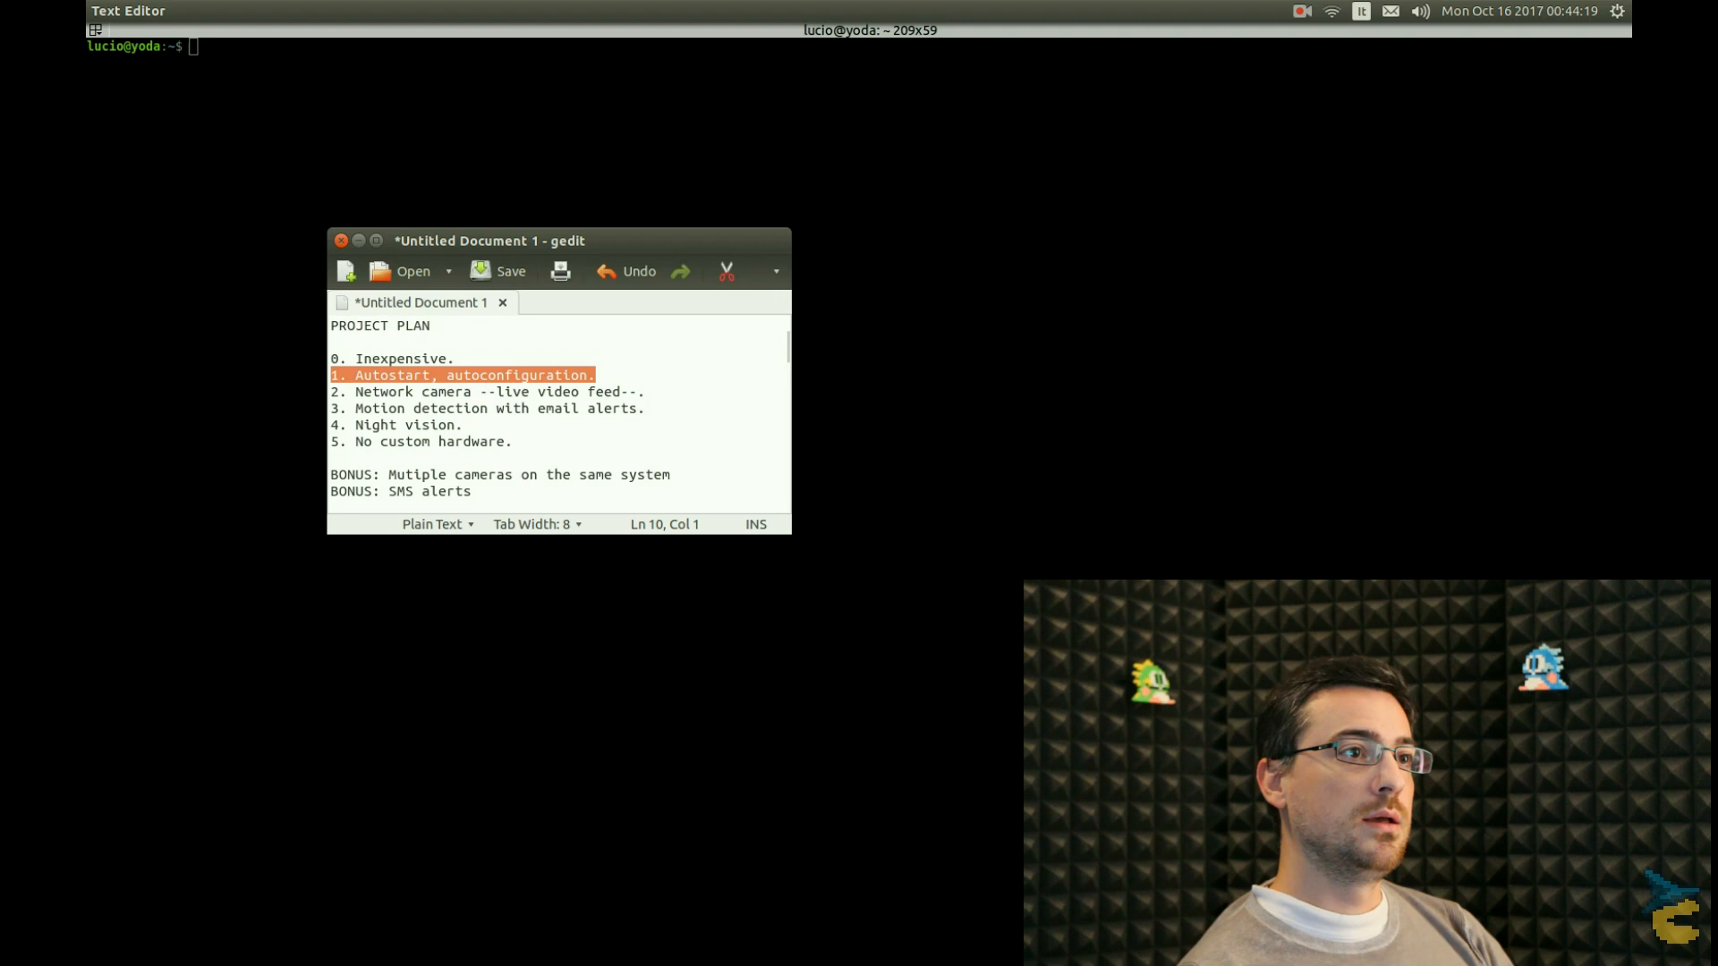
key(Down)
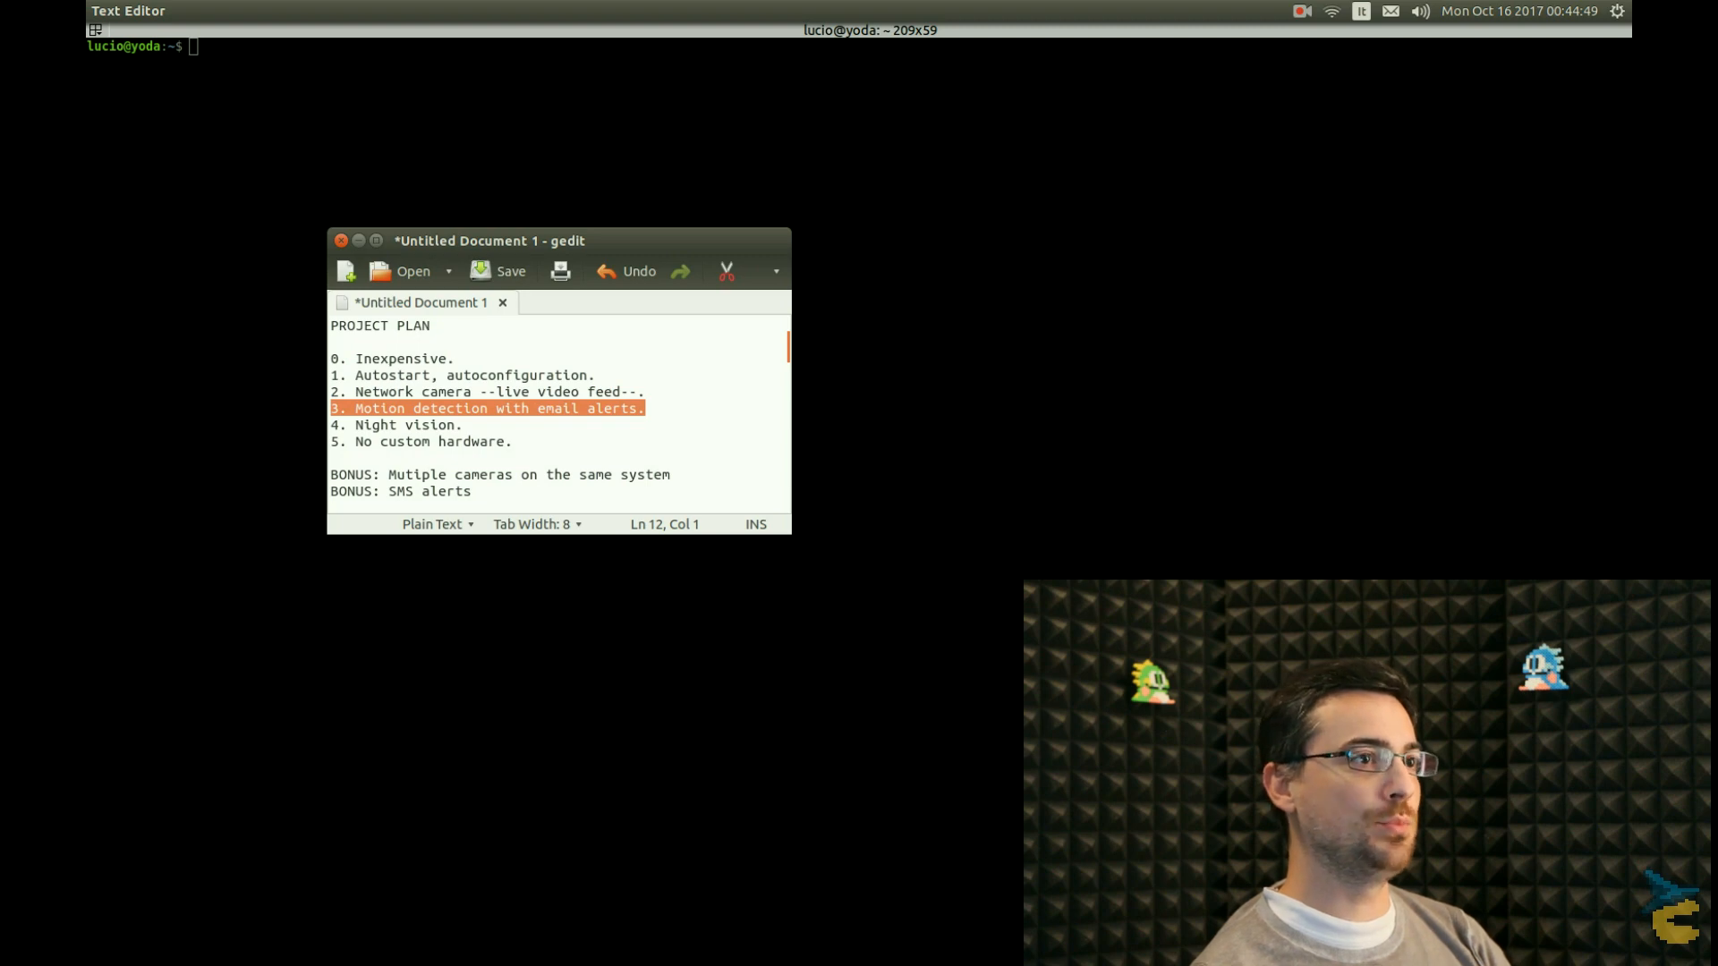
key(Down)
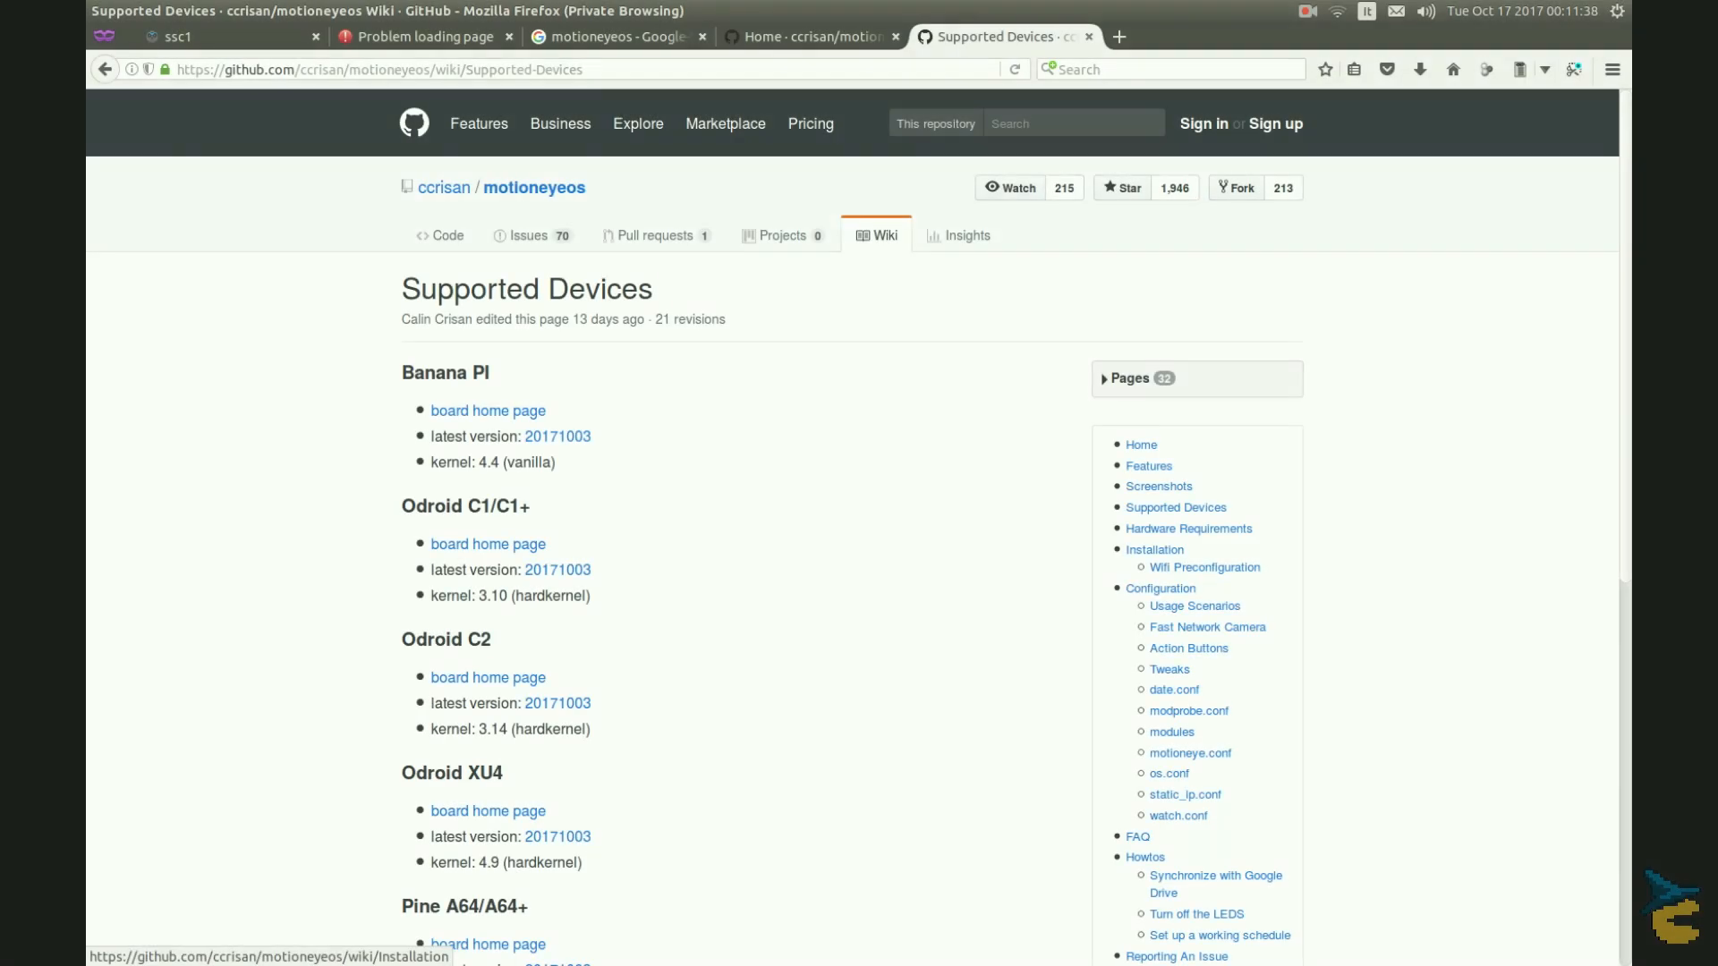
click(1152, 548)
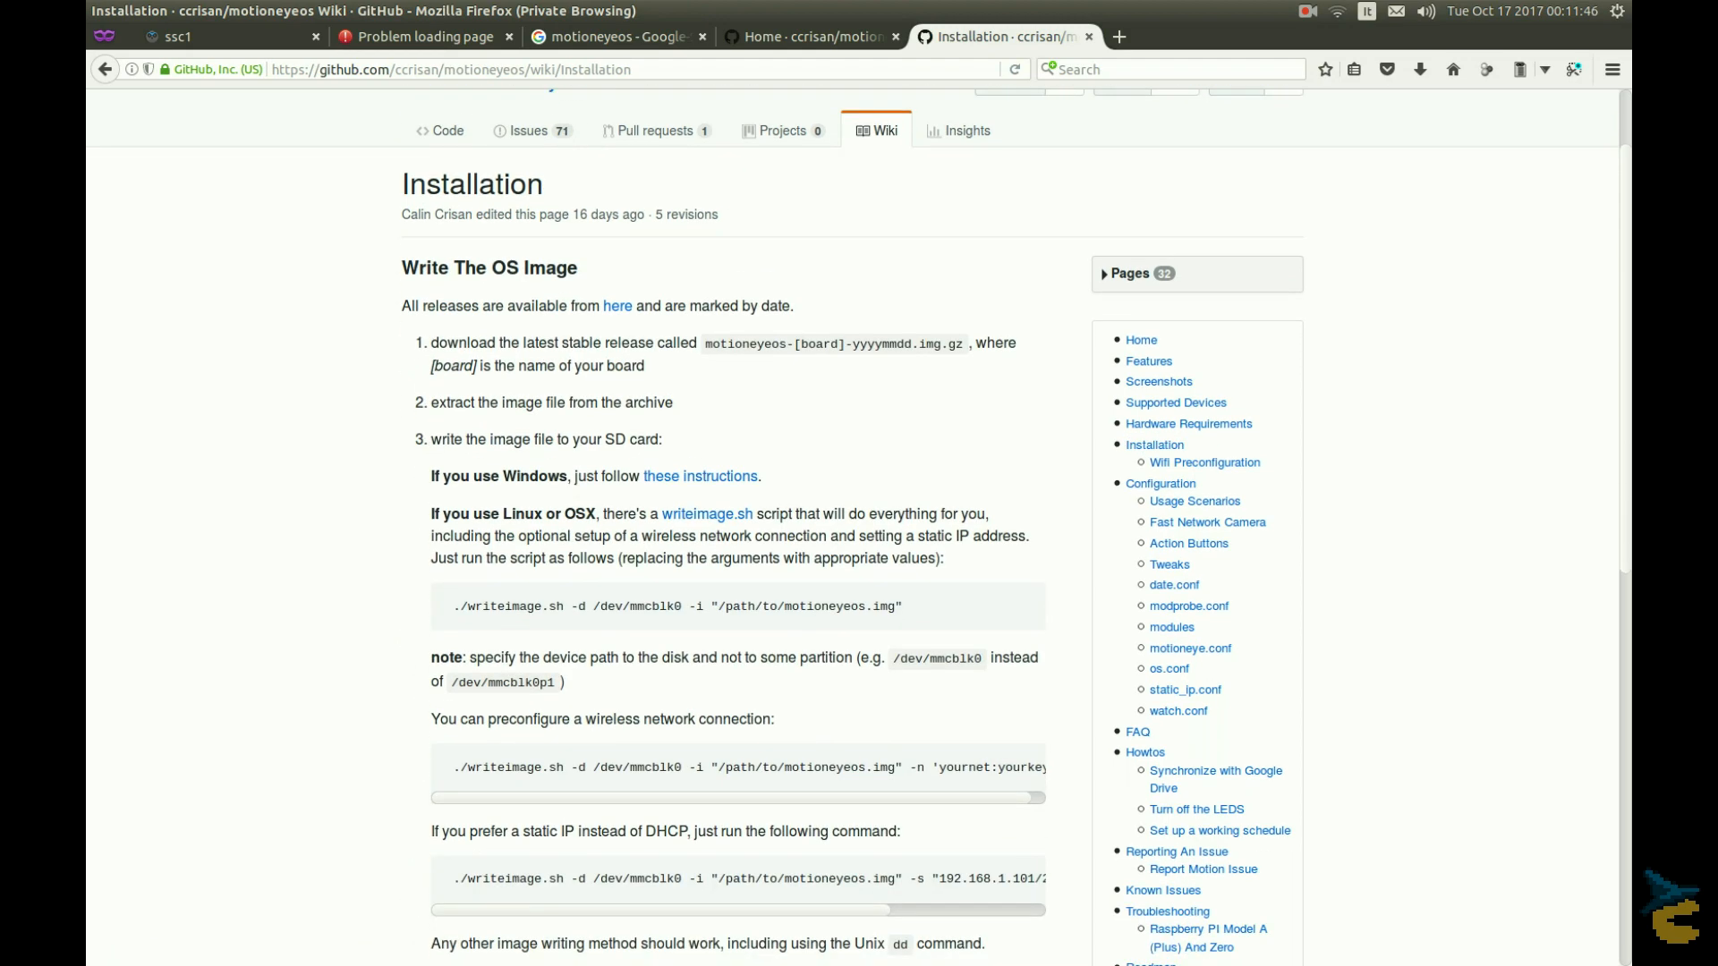
scroll(down, 3)
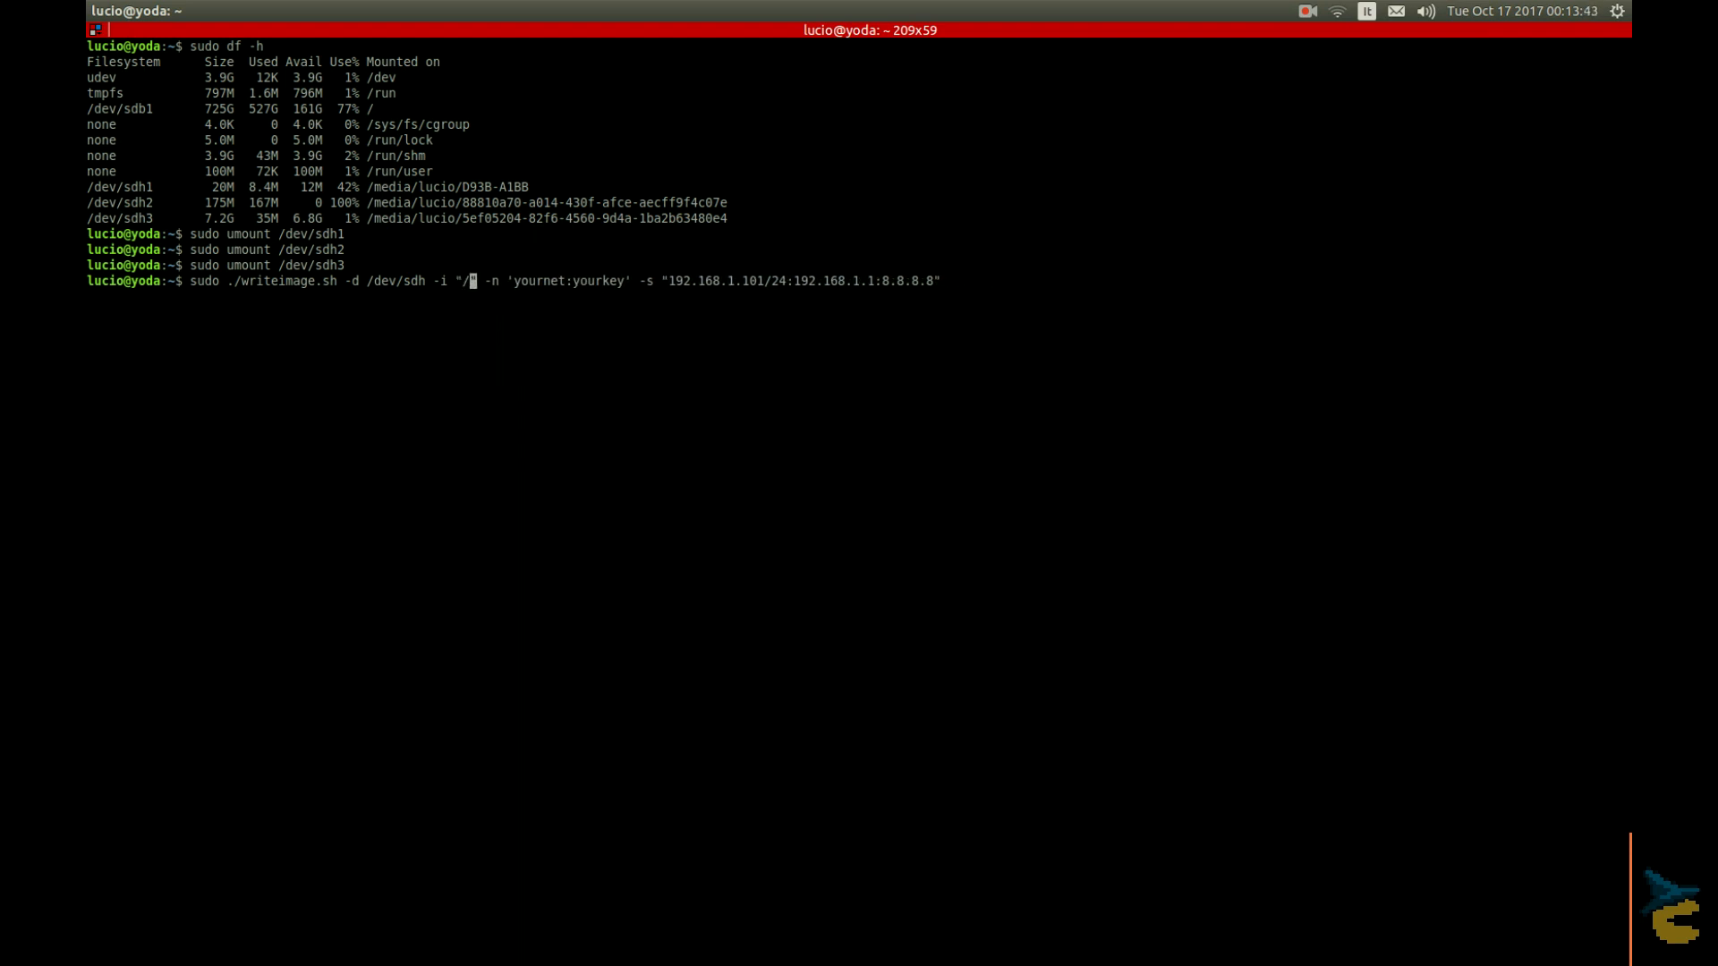
Step: Enter the writeimage.sh command for /dev/sdh with -d, -i, -n and -s options
text(.168.0.151)
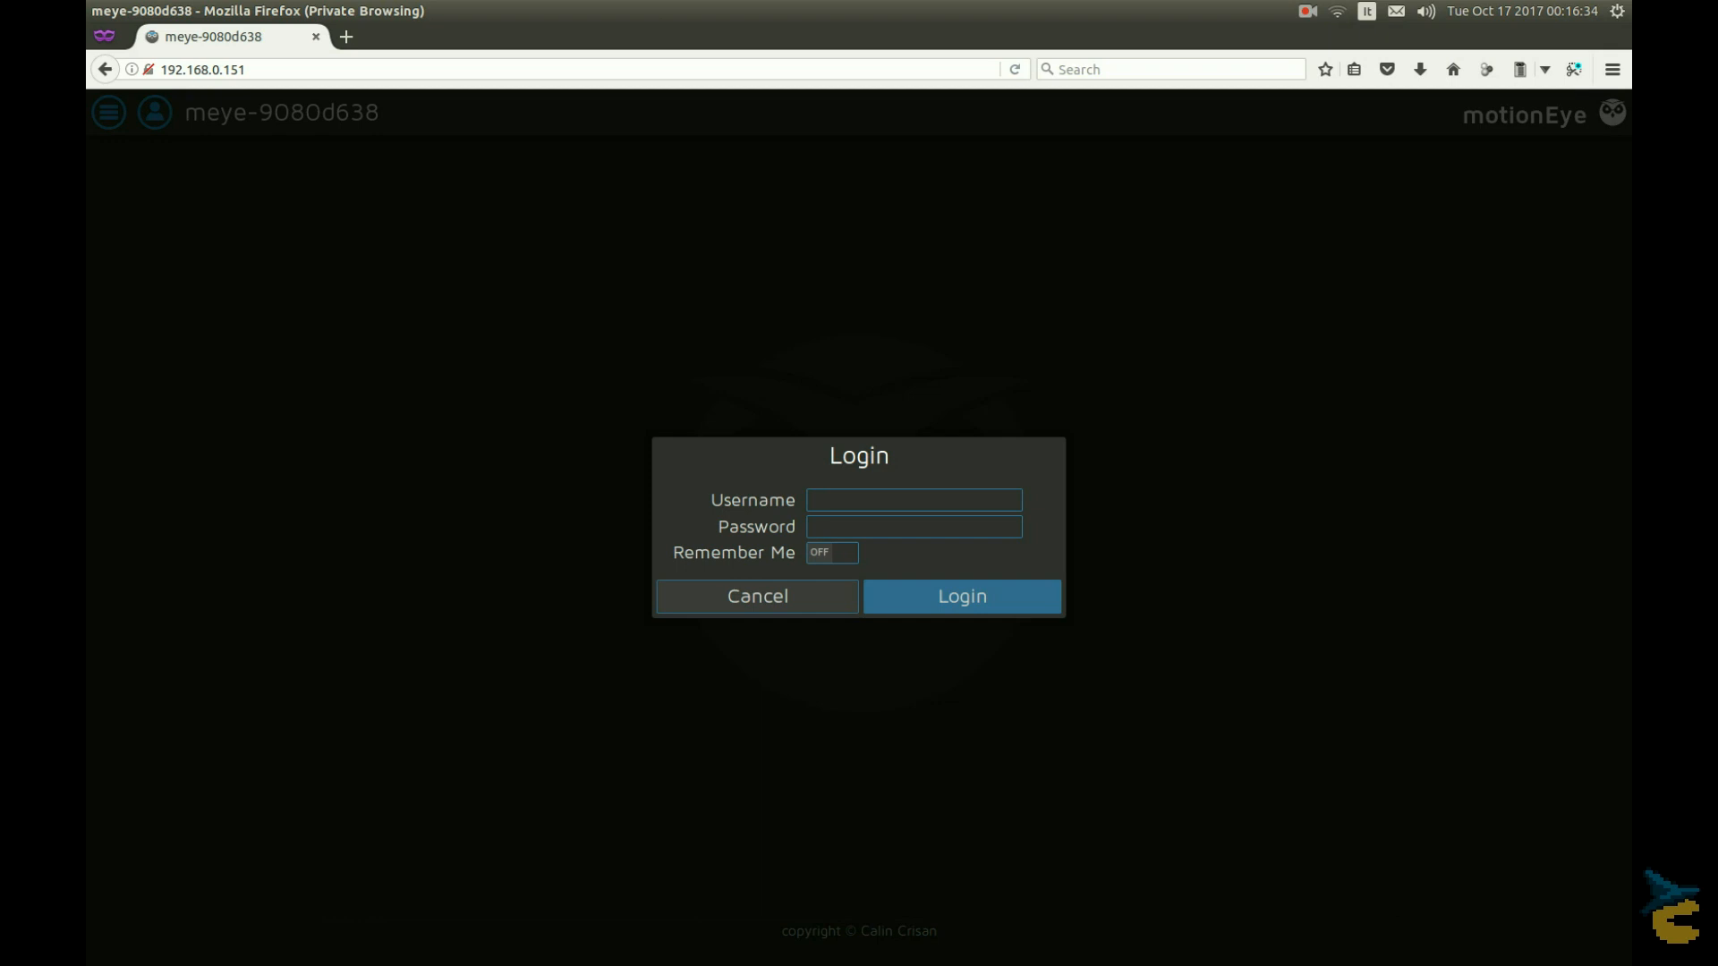
Step: Log in to the camera's motionEye interface with username admin
click(912, 499)
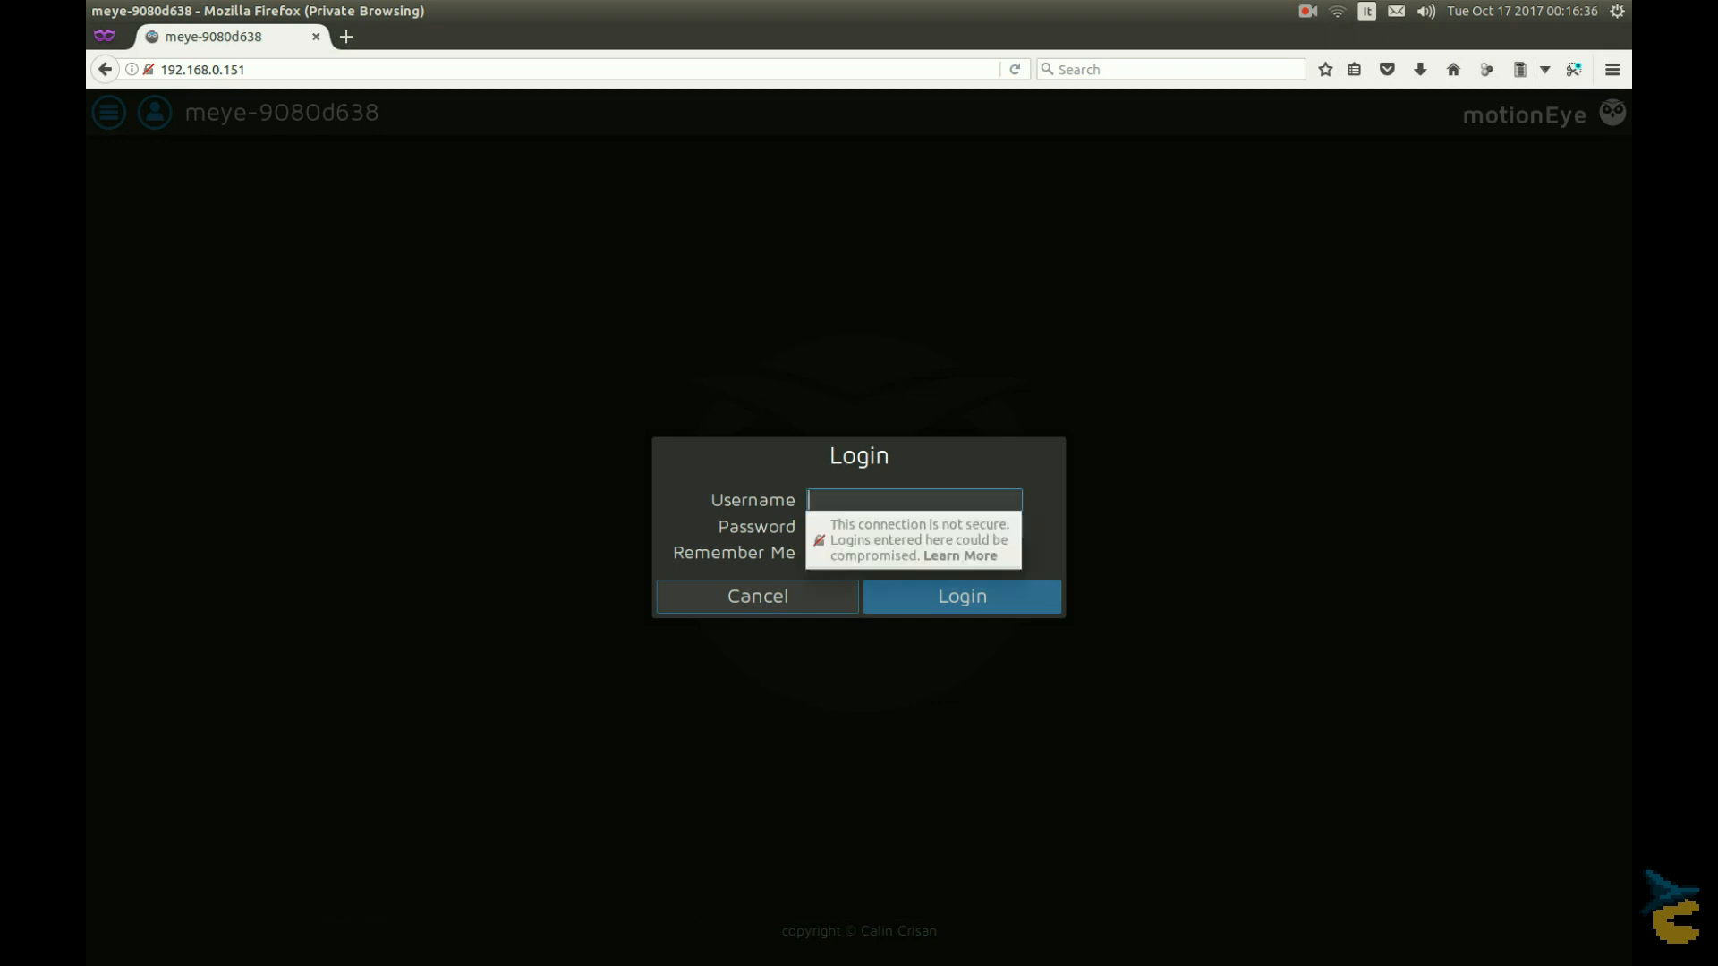
text(admin)
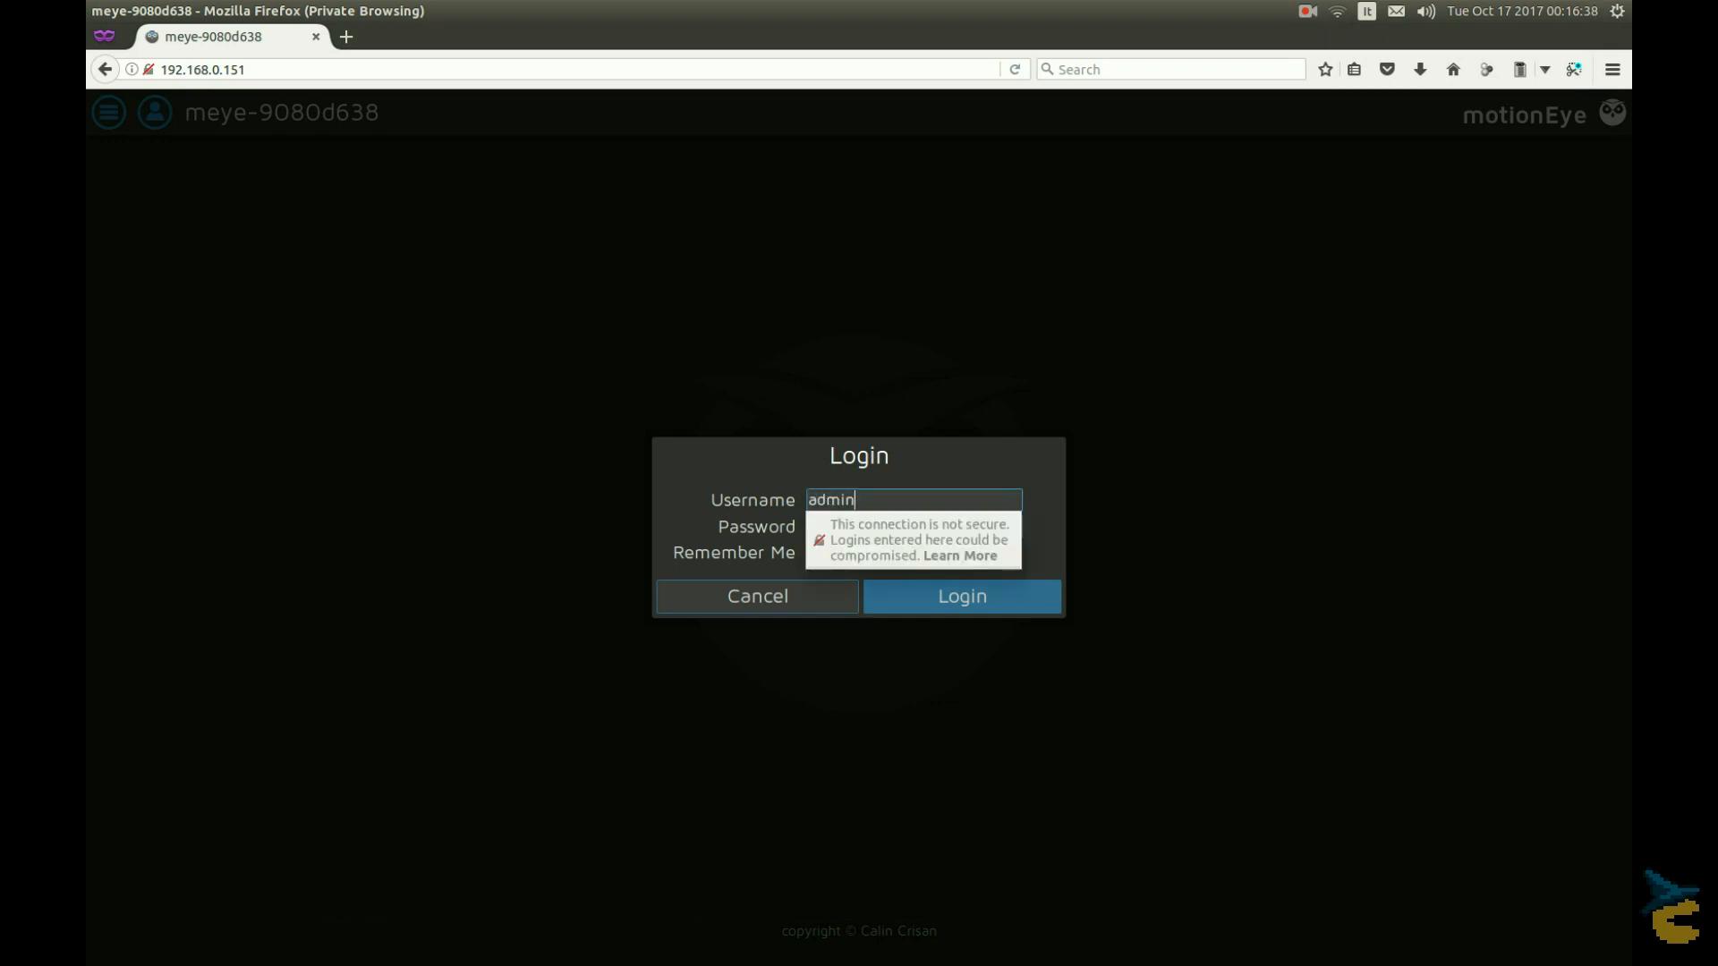
click(960, 595)
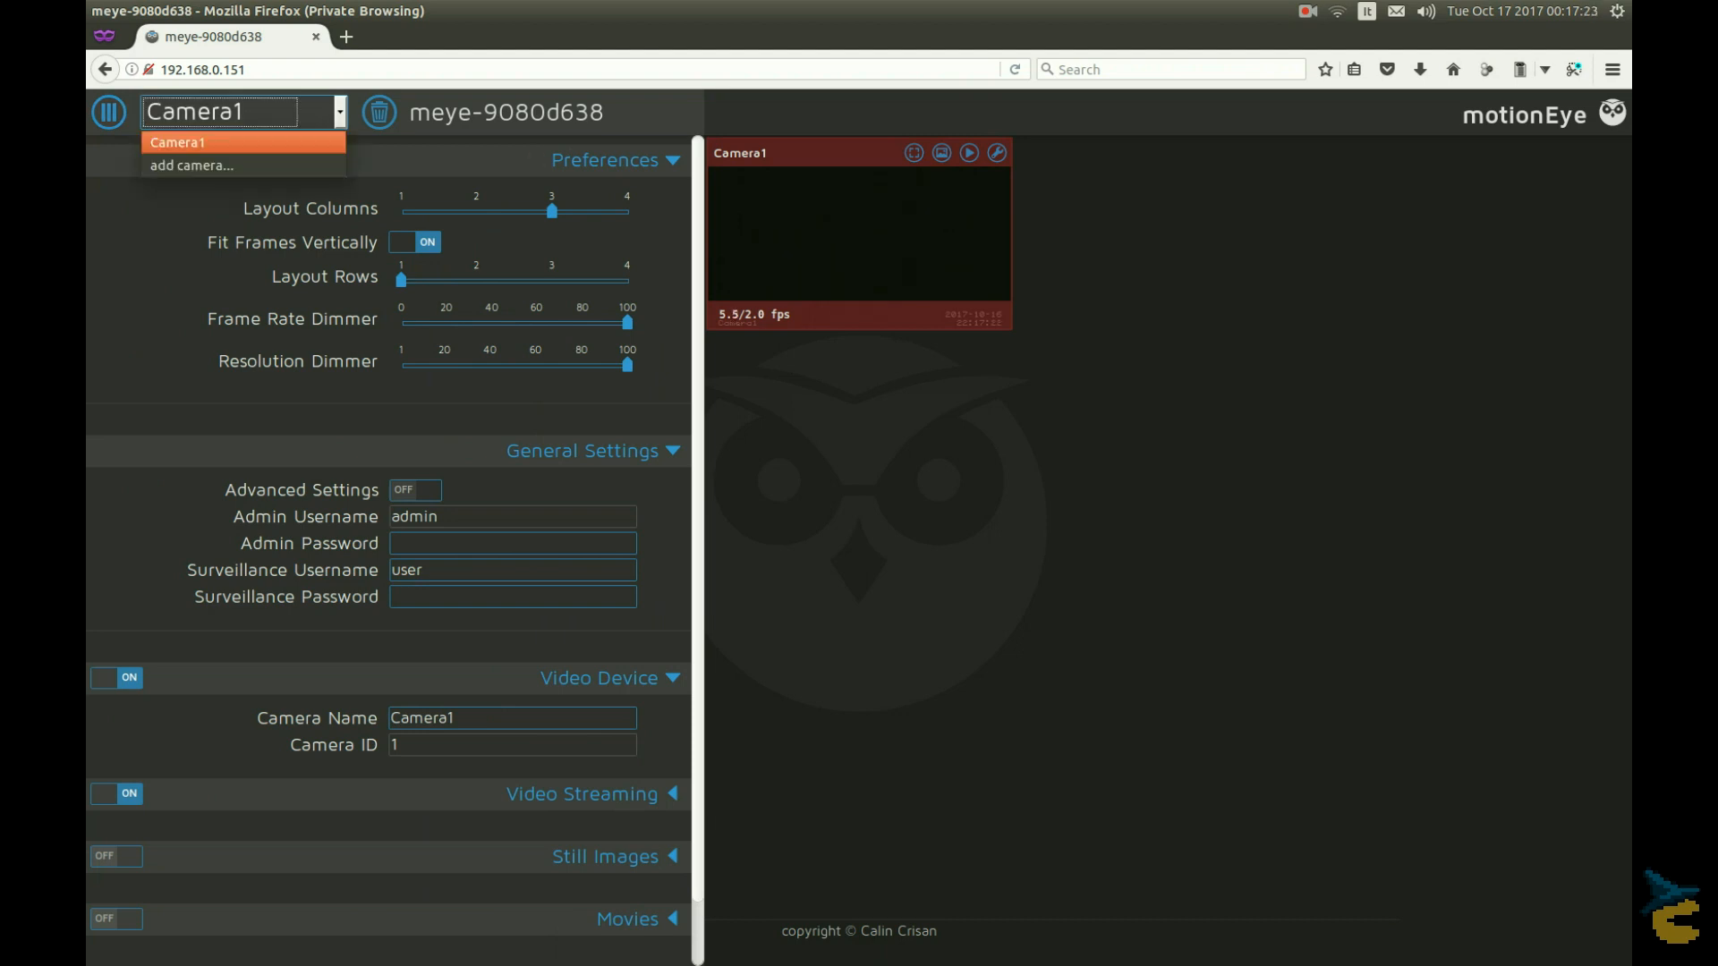
Step: Dismiss the camera list and enable Upload Media Files with FTP Server as the service
click(176, 142)
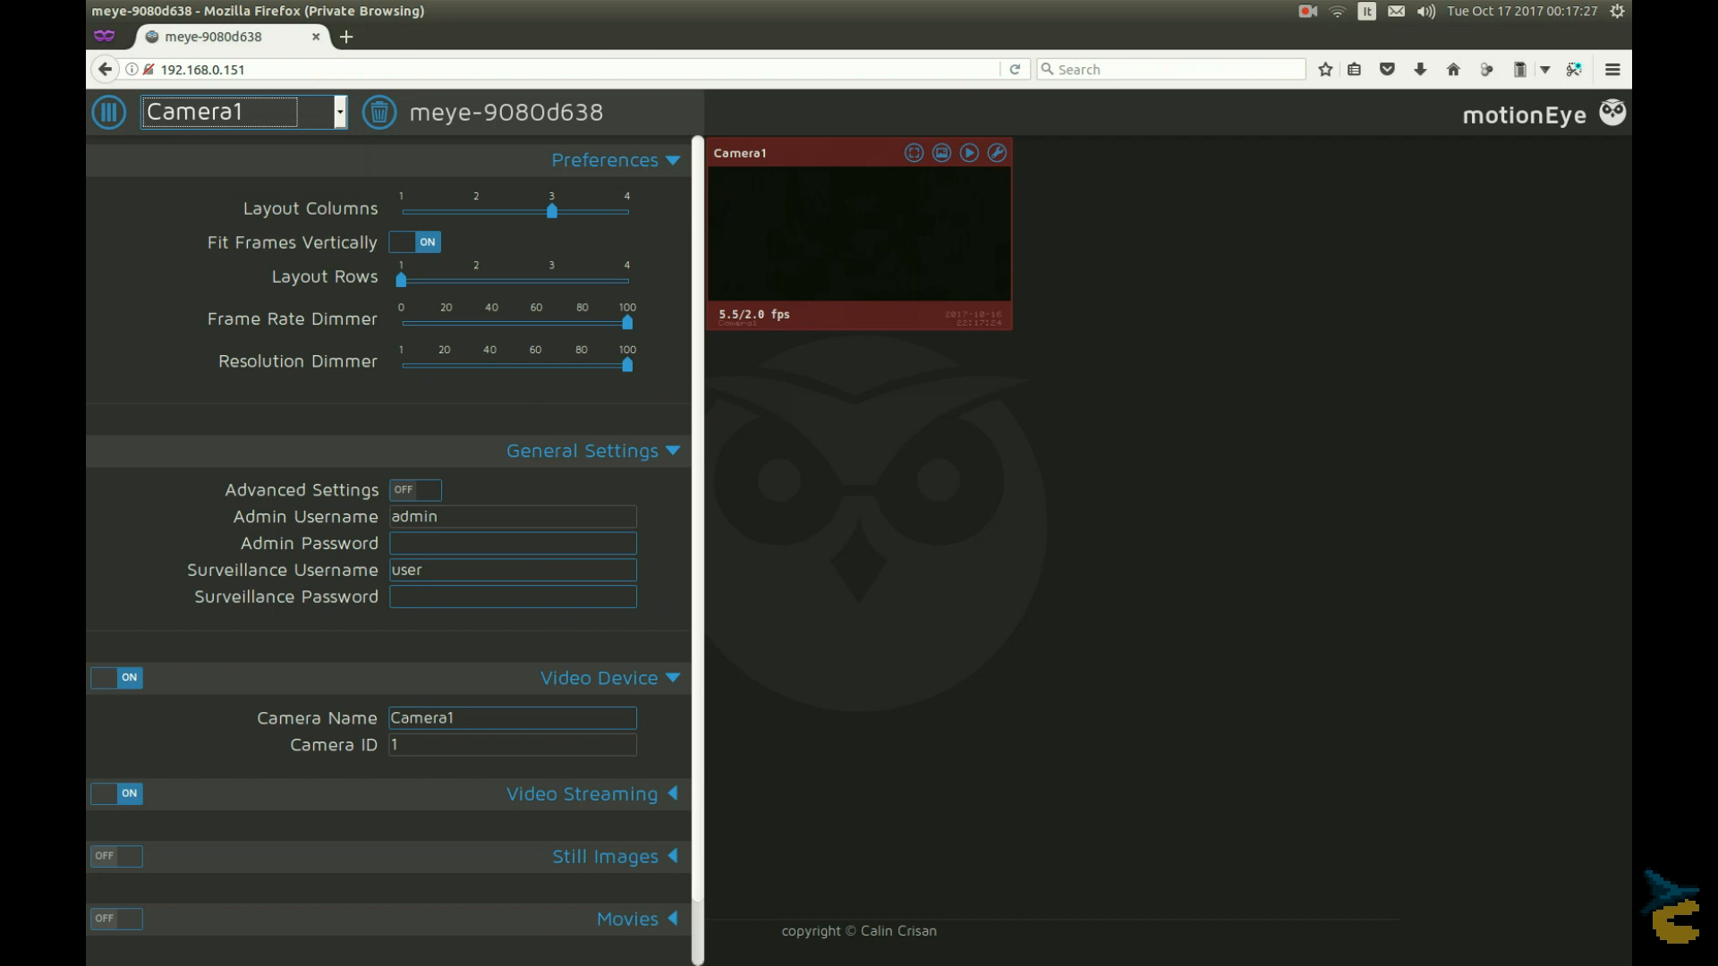
scroll(down, 3)
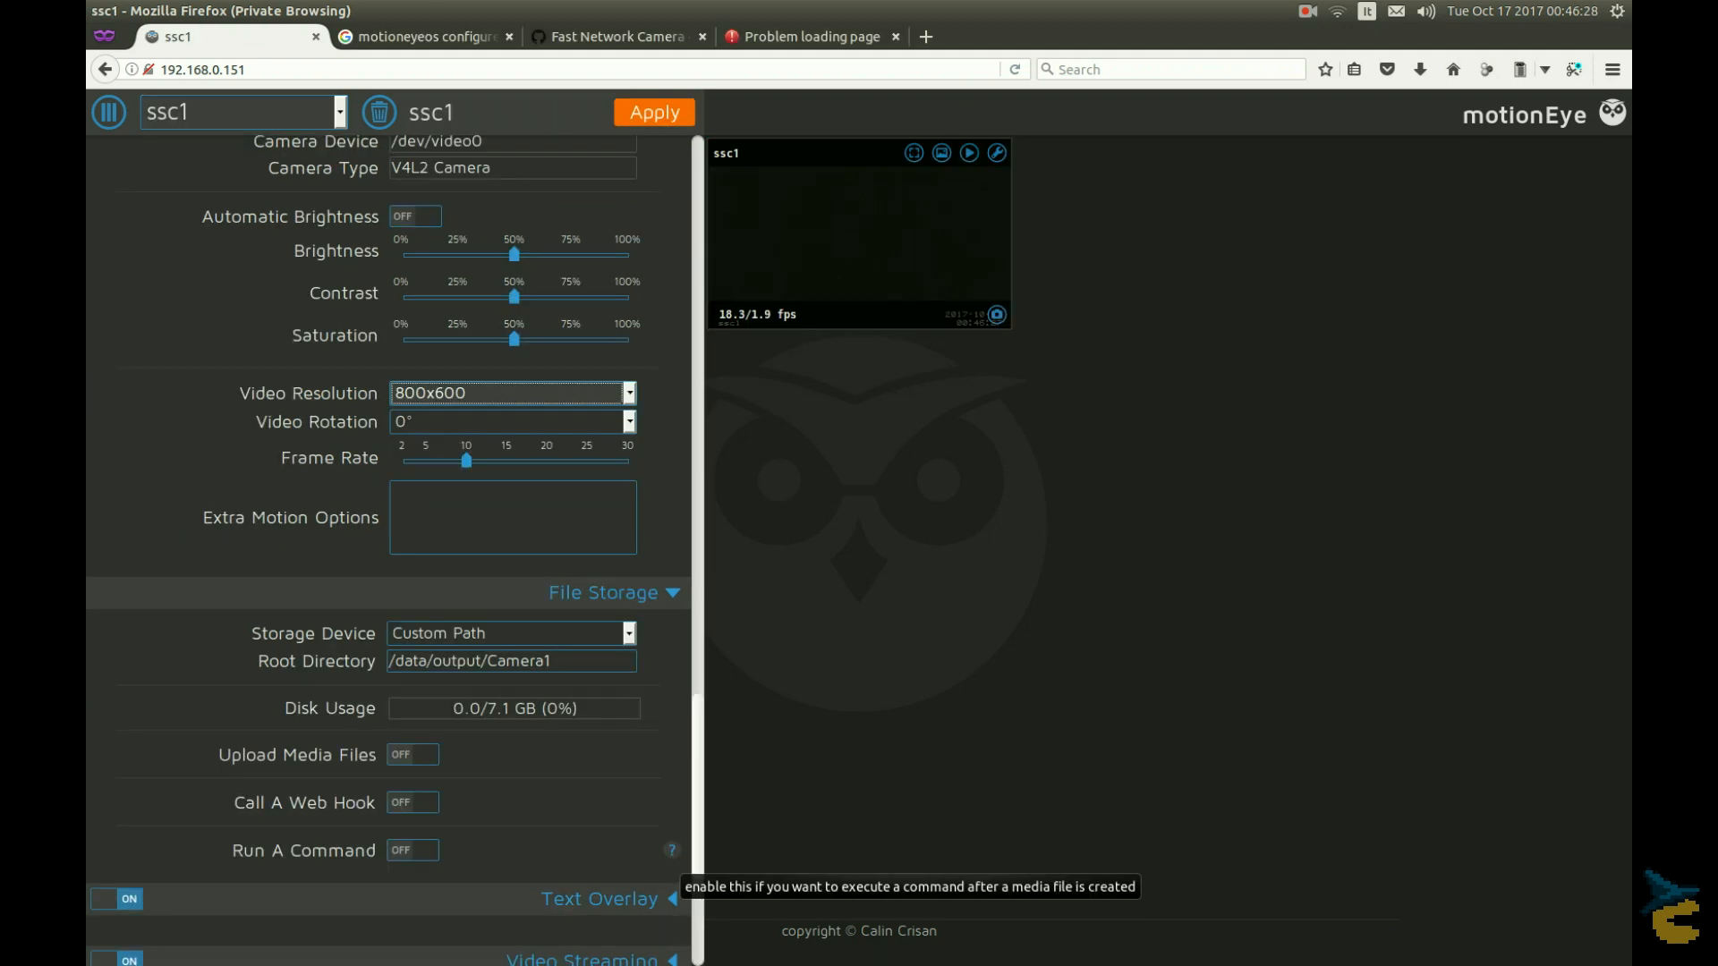
mouse_move(670, 753)
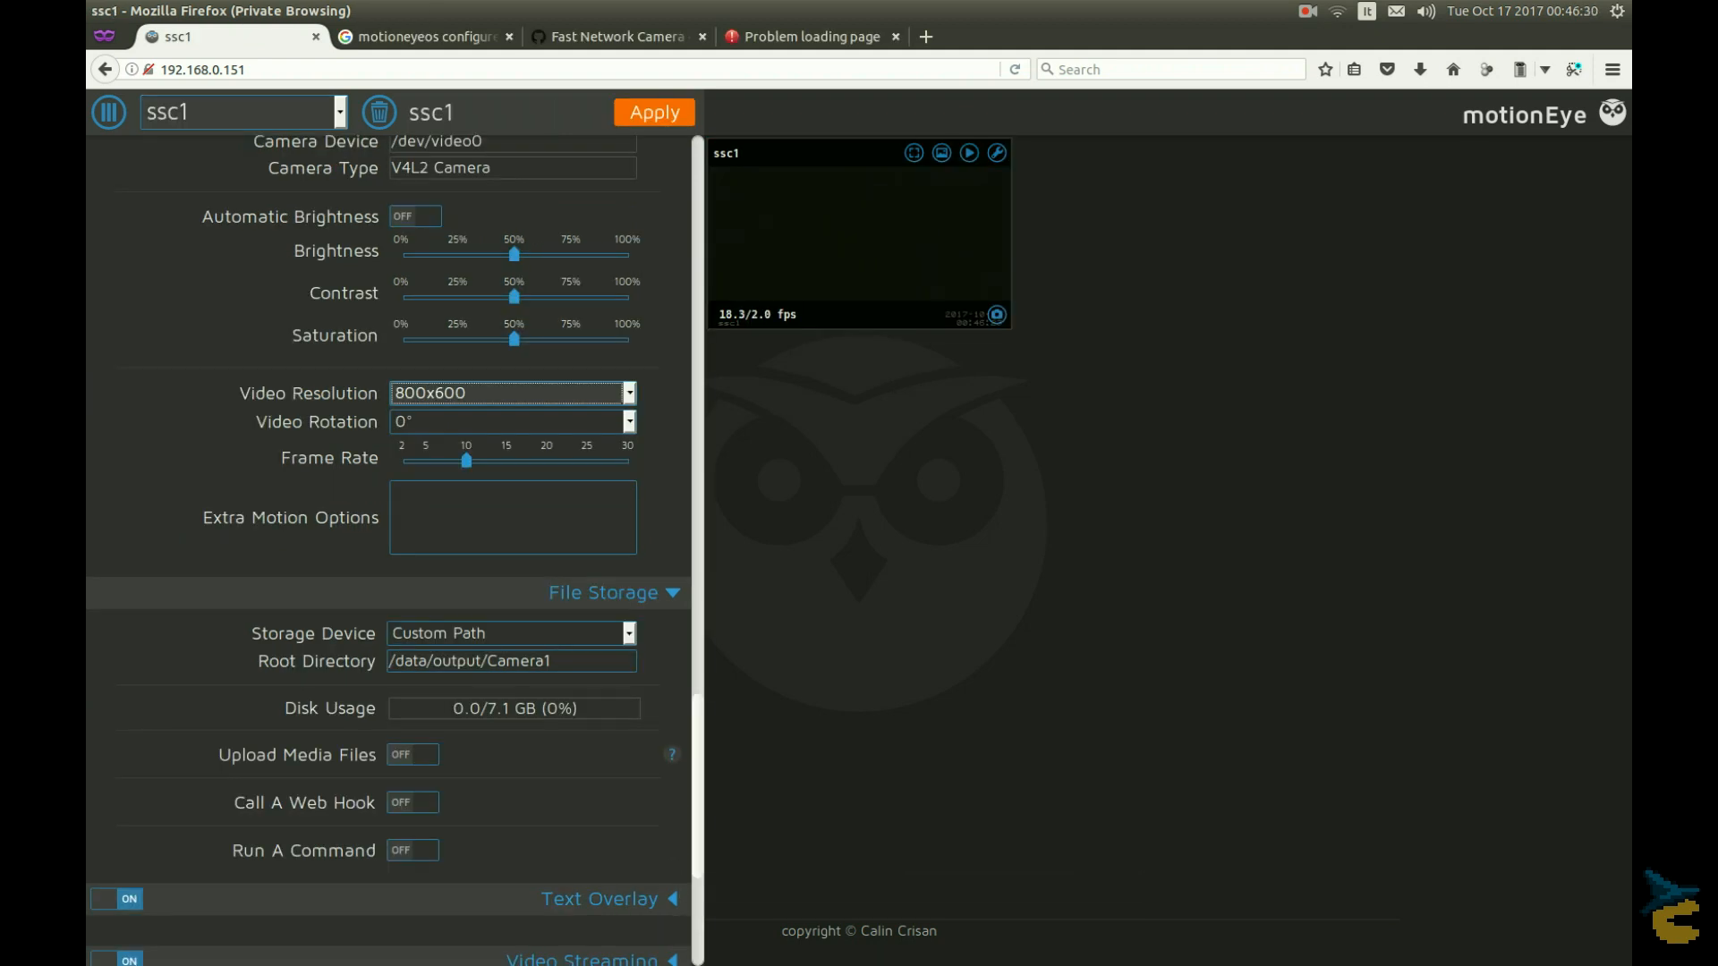
click(412, 754)
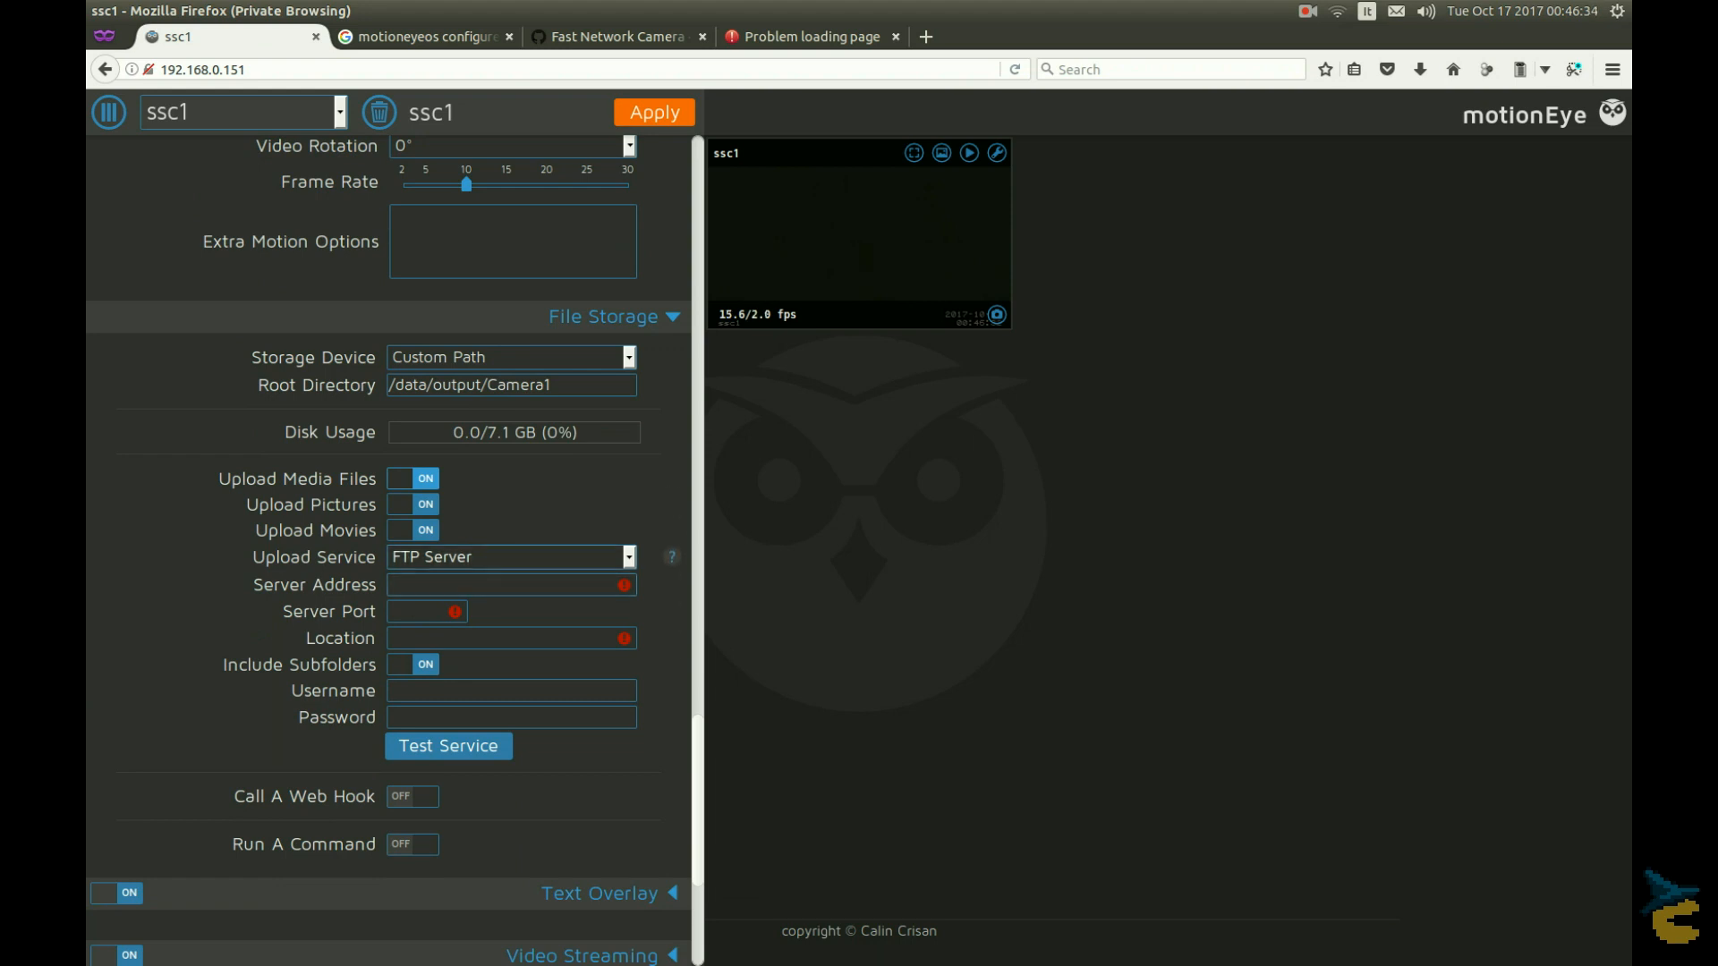
click(509, 556)
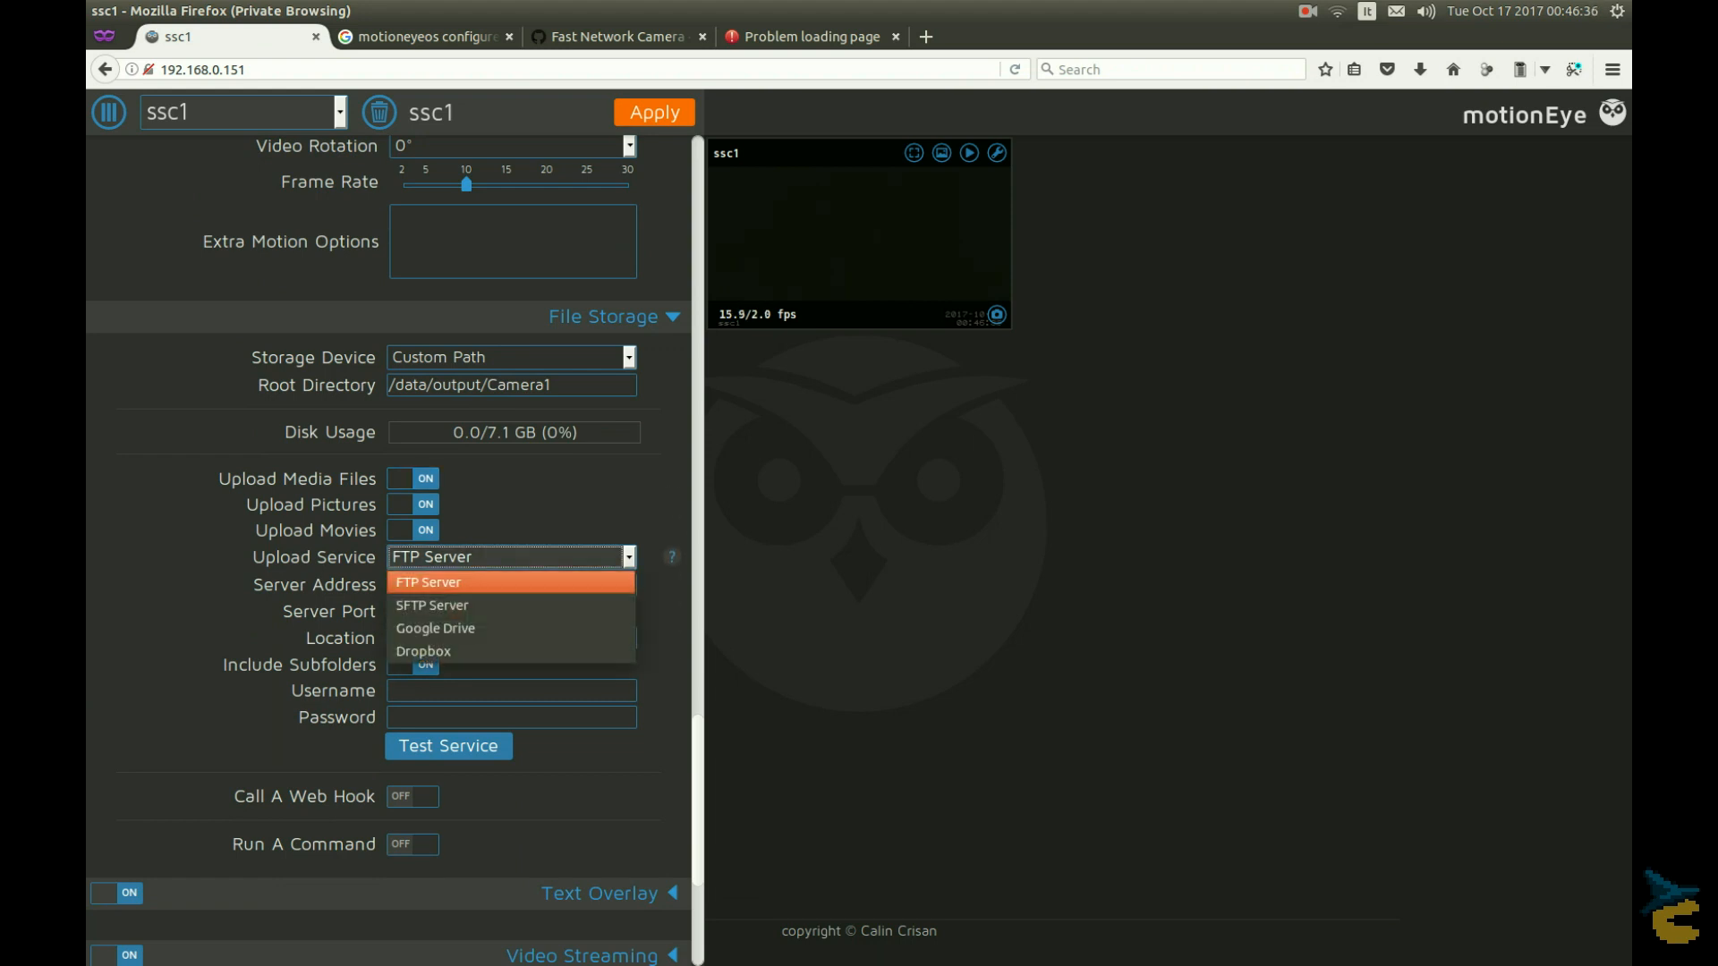
click(429, 581)
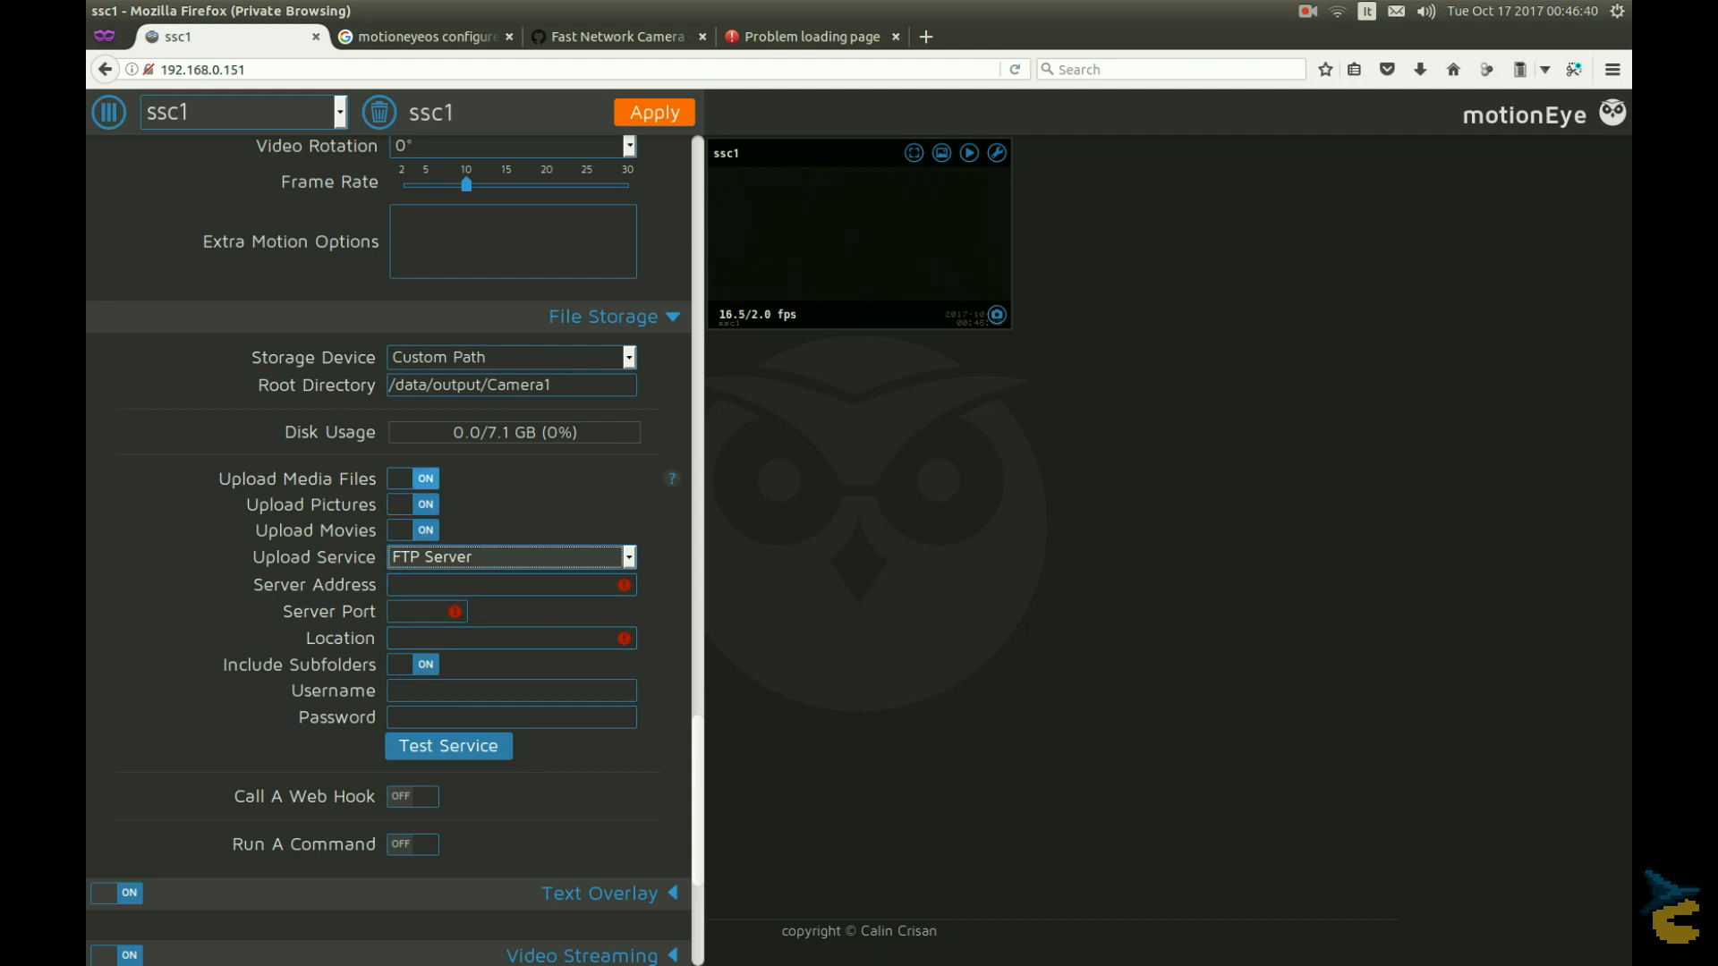
click(411, 479)
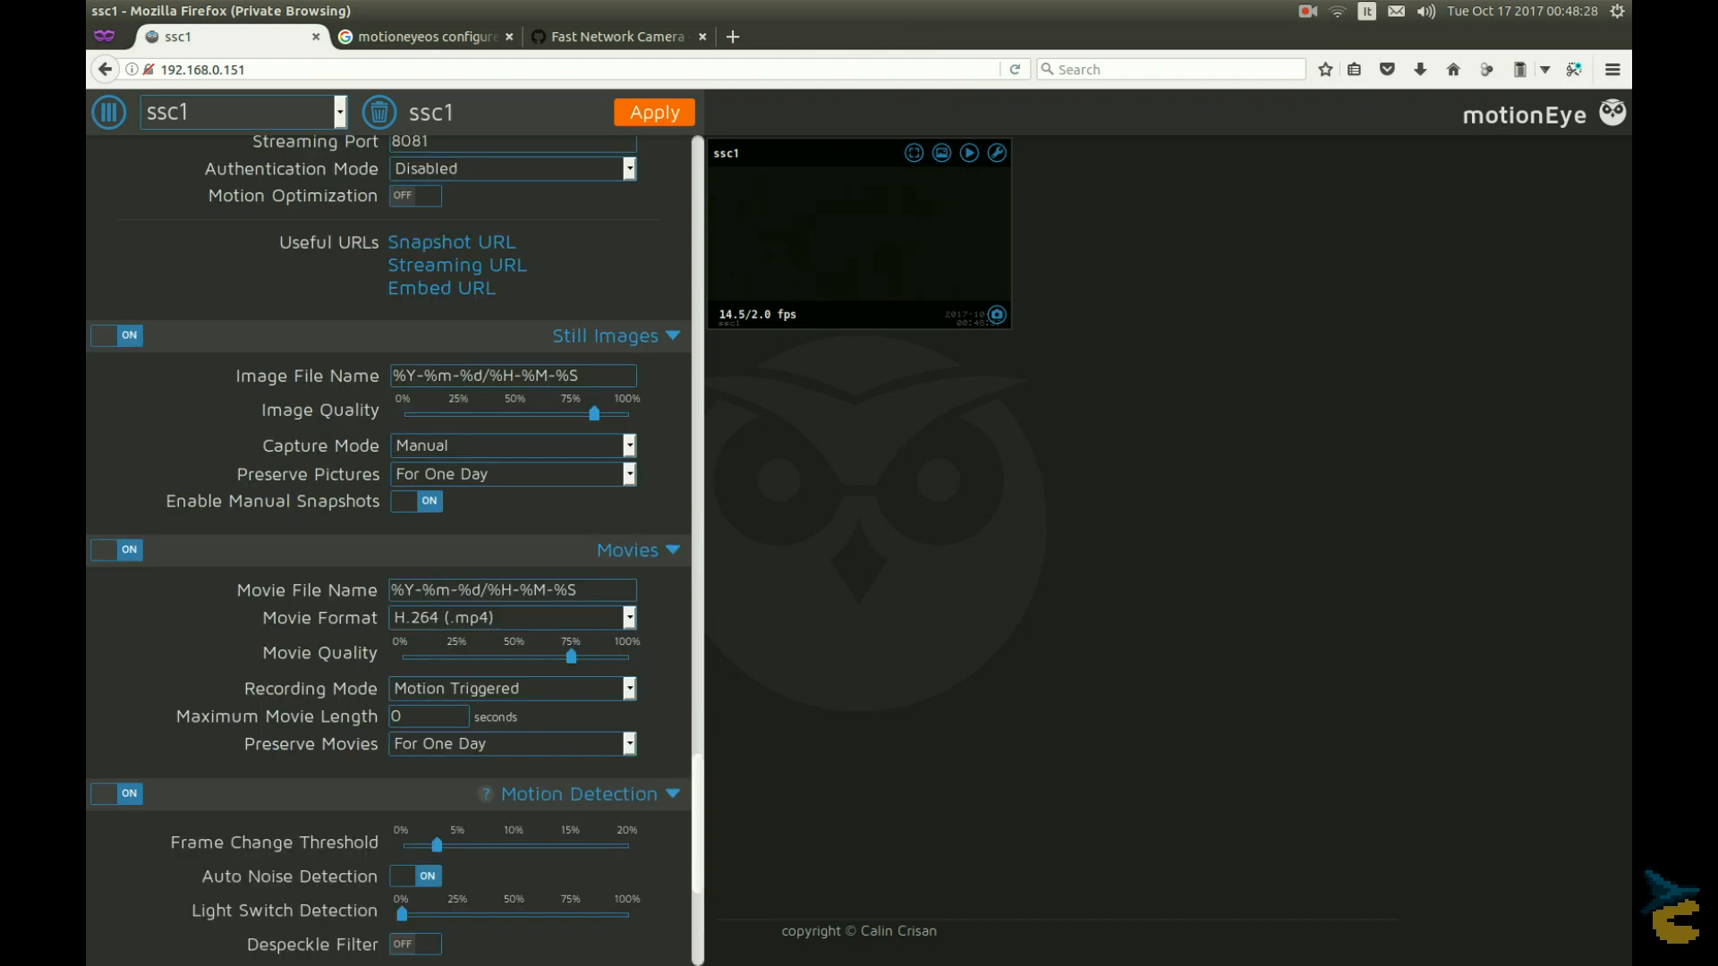
Step: Scroll through ssc1's Movies and Motion Detection settings
scroll(down, 3)
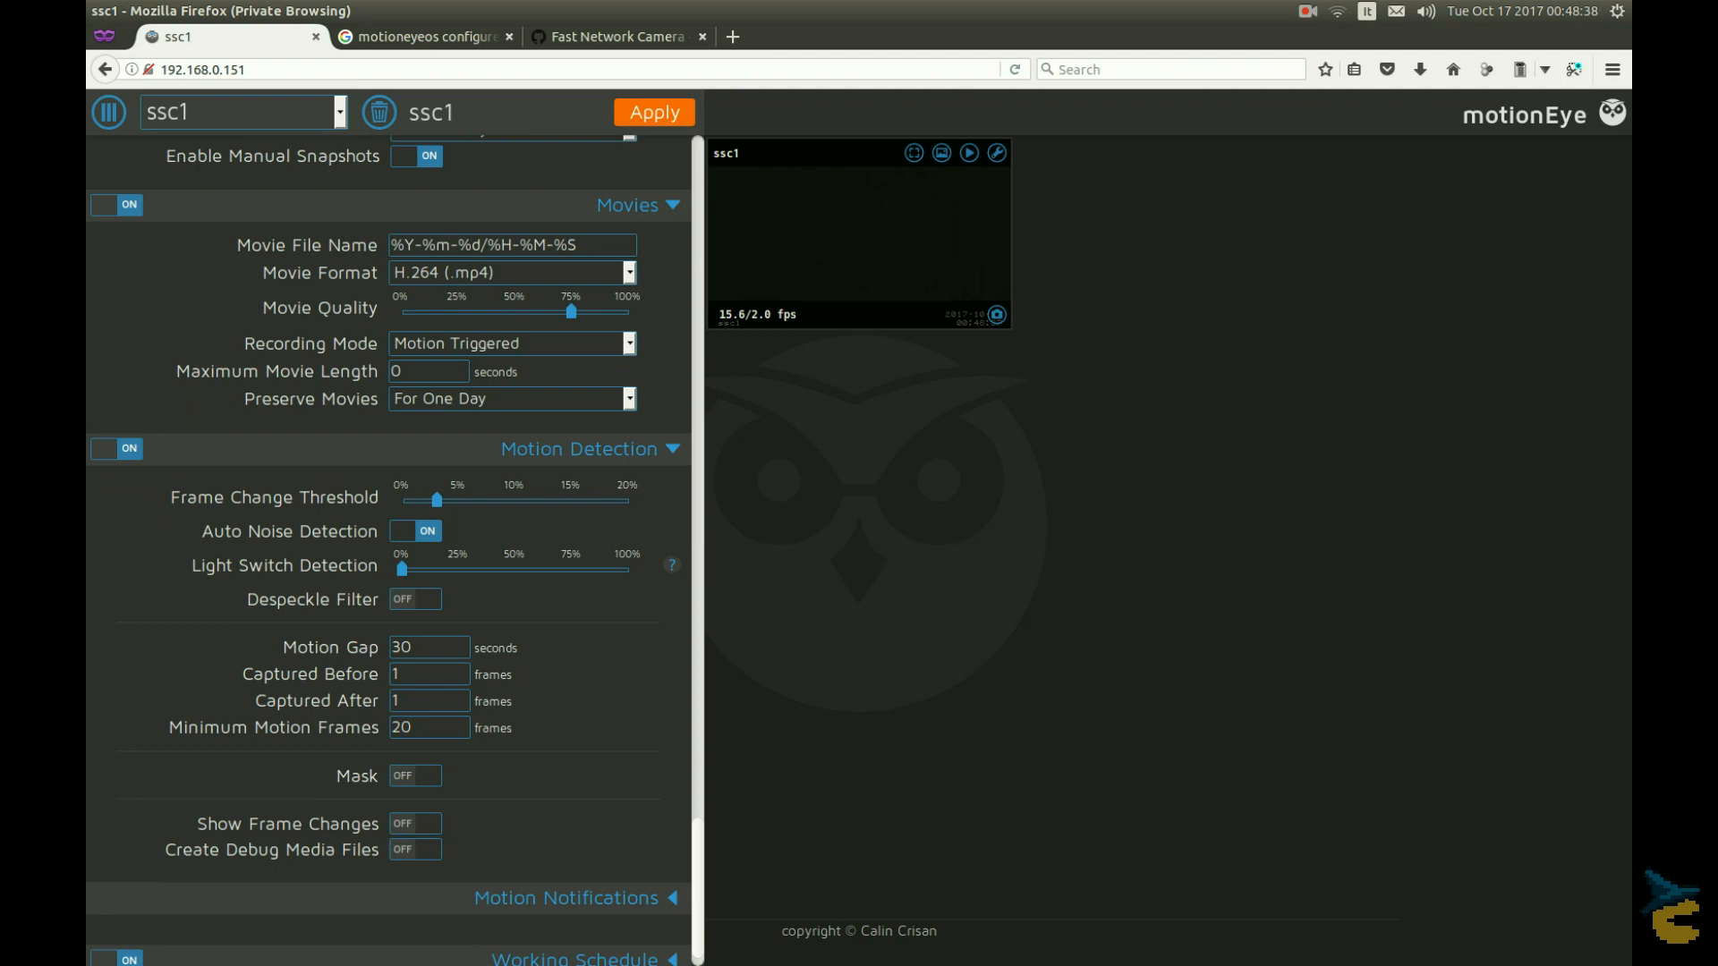
mouse_move(670, 565)
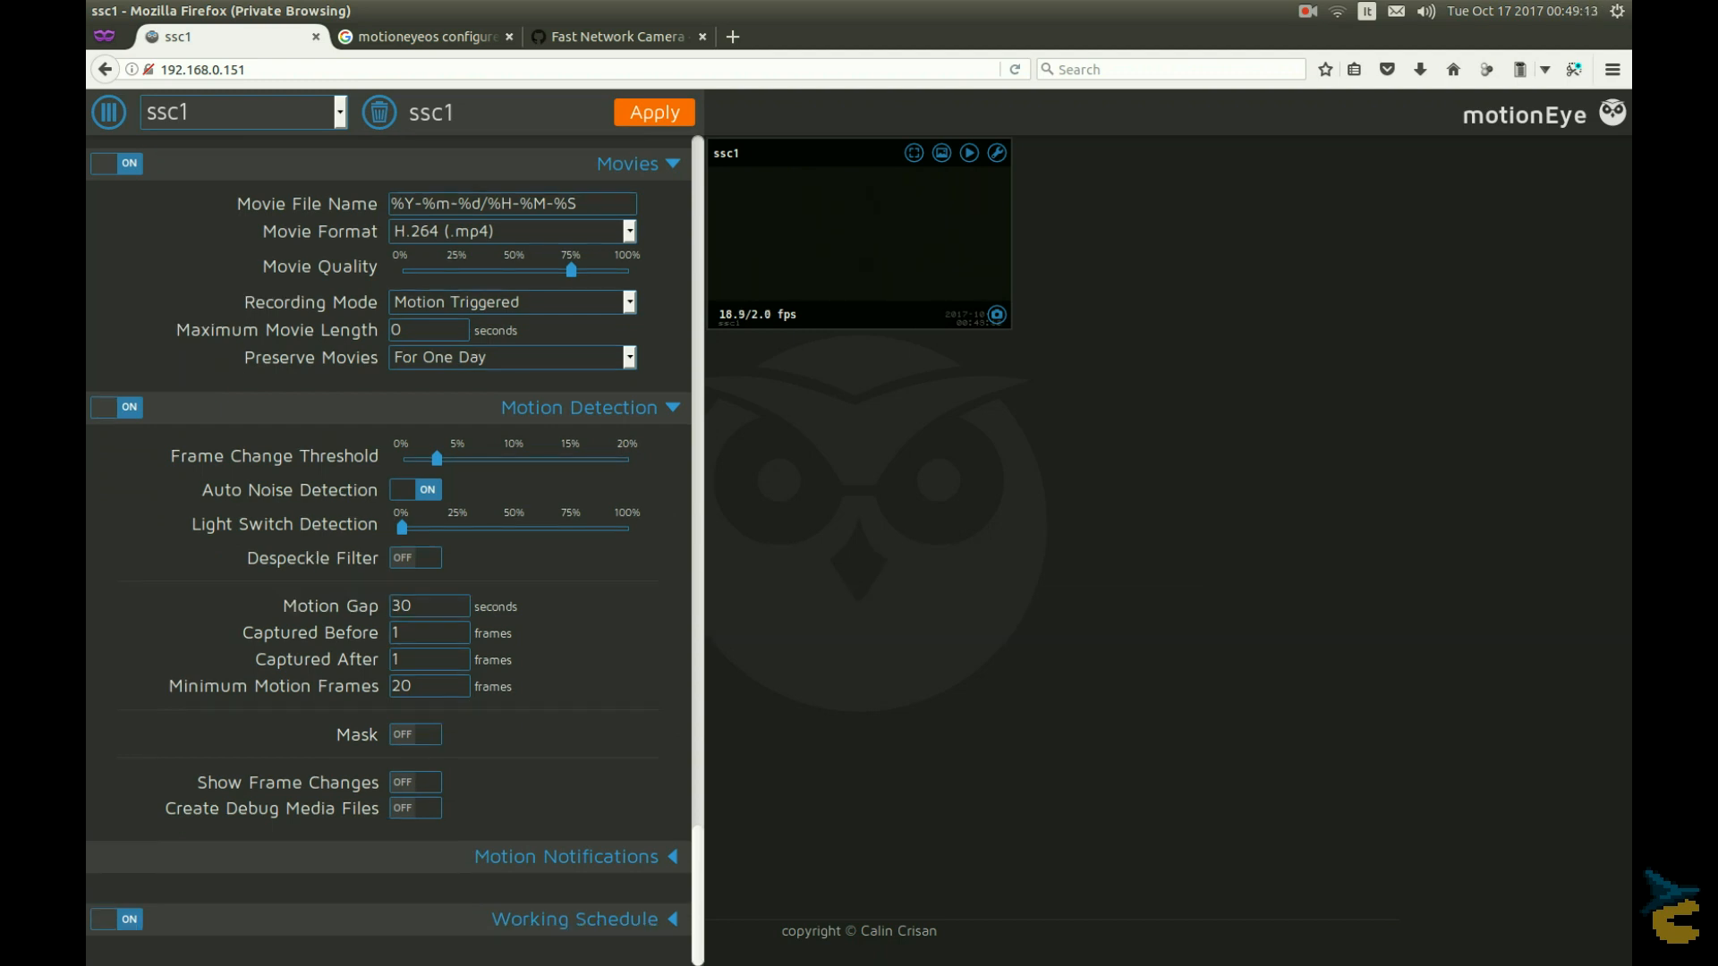
scroll(down, 3)
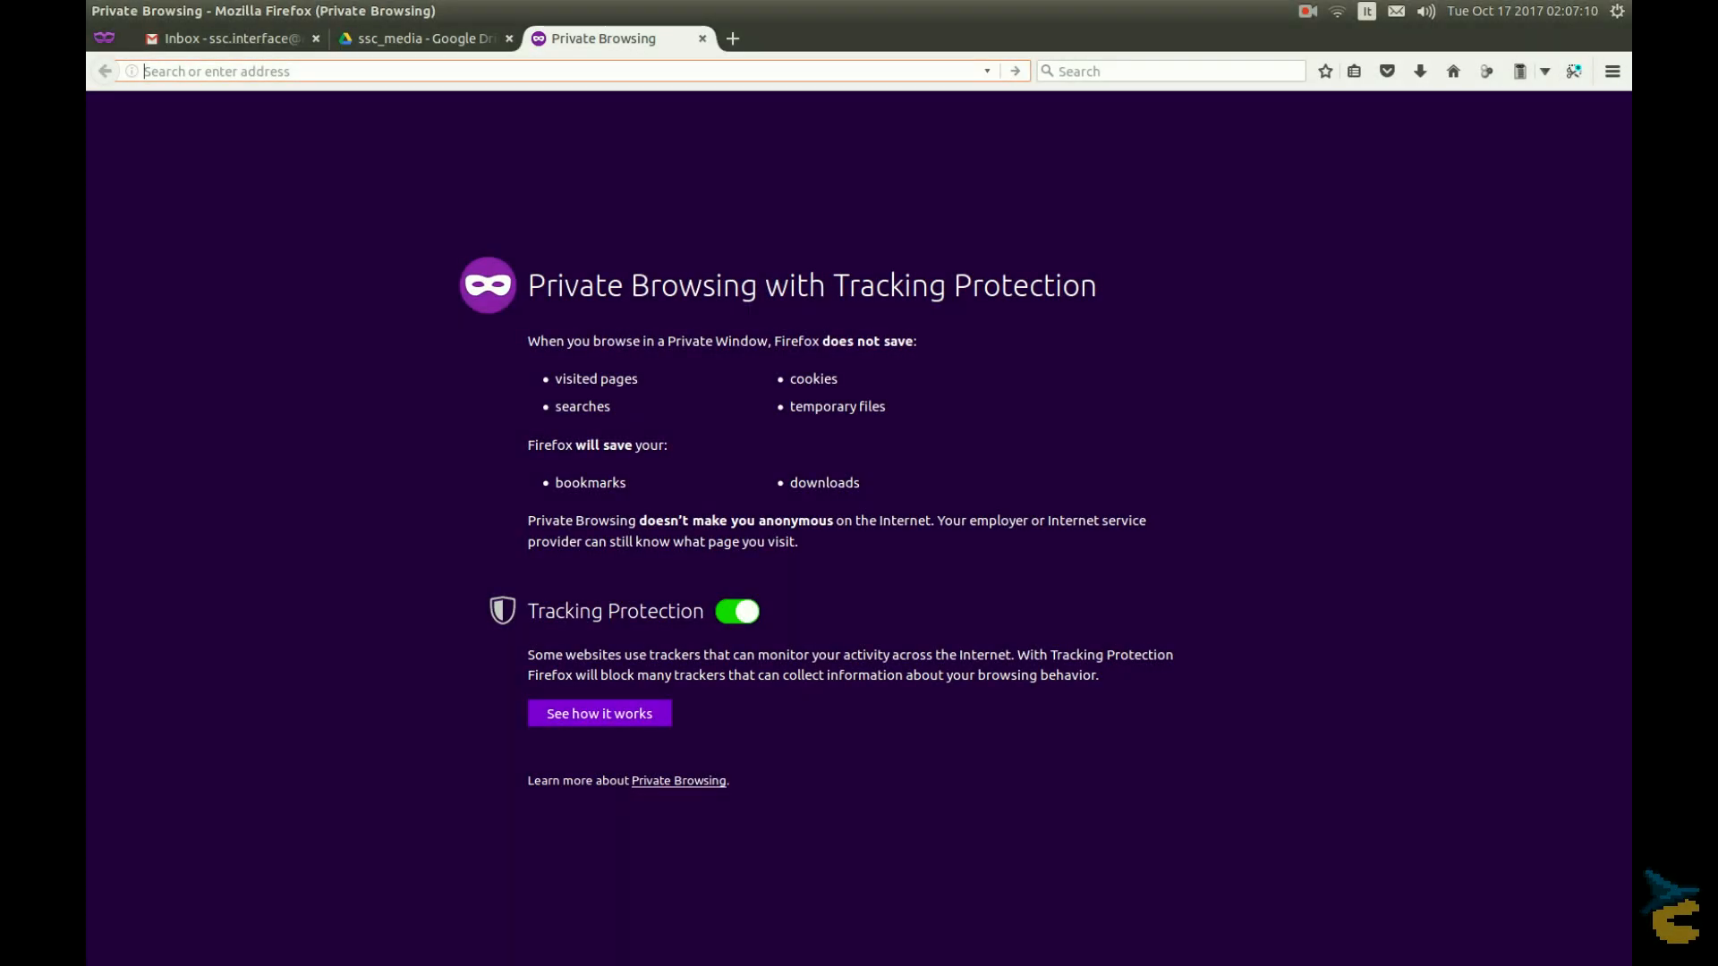
Step: Go to 192.168.0.151 and log in to the ssc1 camera as admin
text(192.168.0.151)
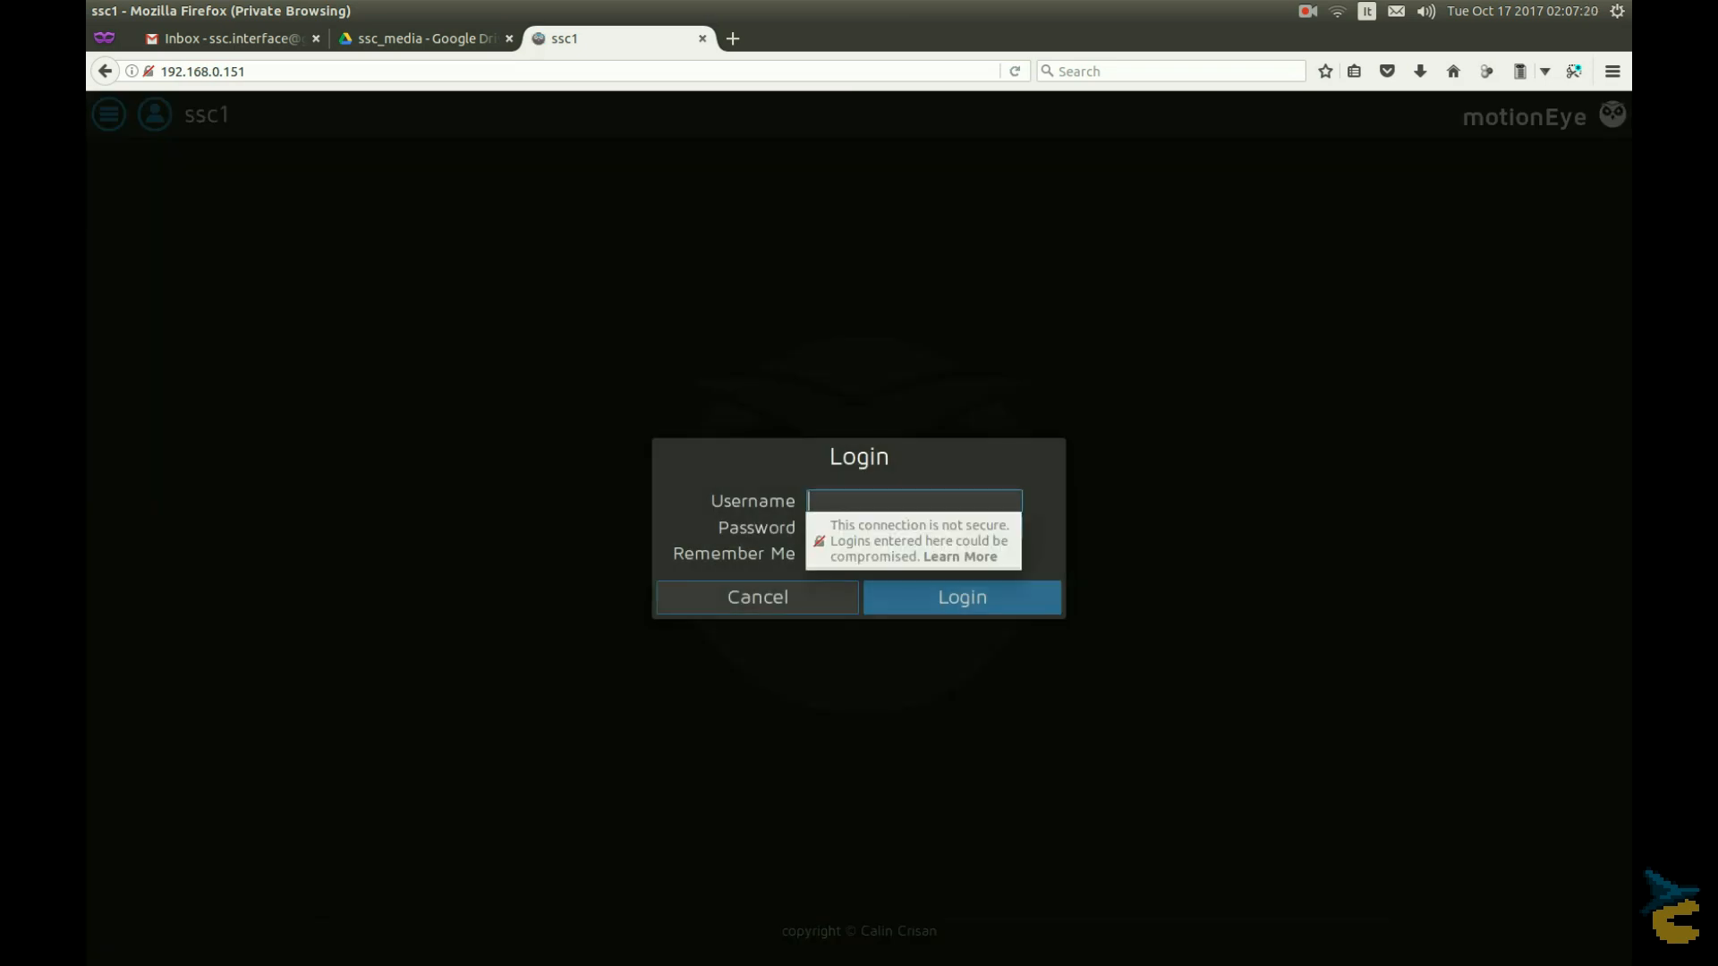
text(admin)
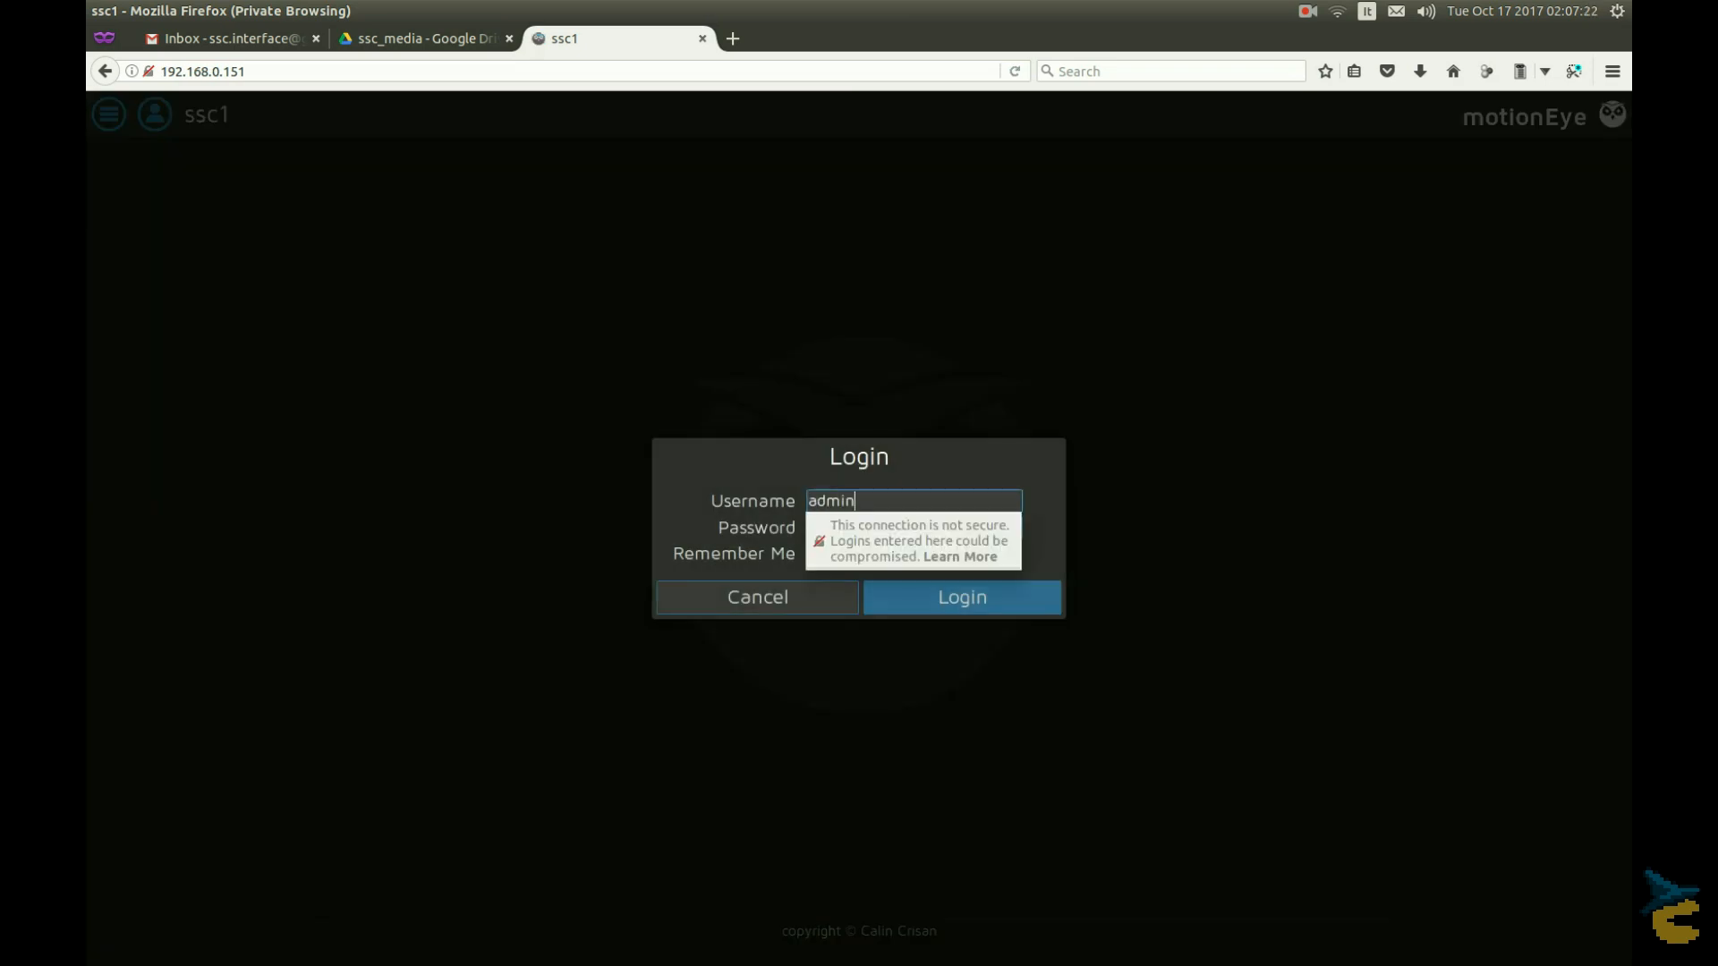
click(960, 597)
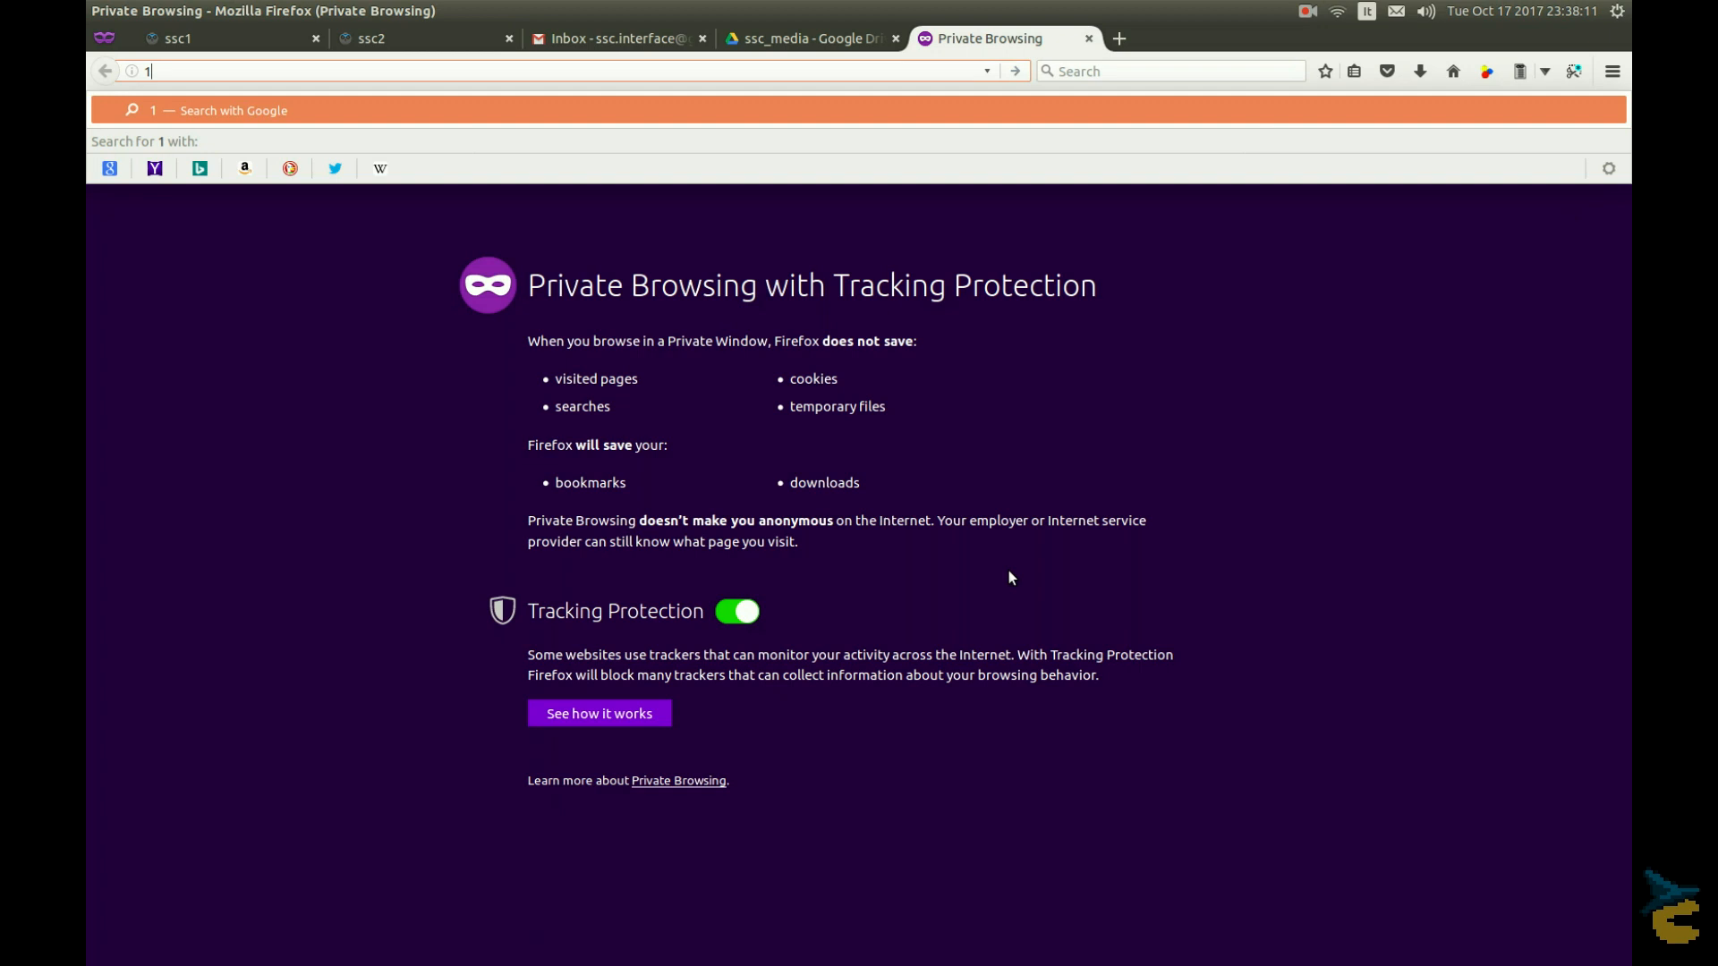
Step: Log in to the hub at 192.168.0.150 as admin and add ssc2 as a remote motionEye camera
text(92.168.0.150:8765)
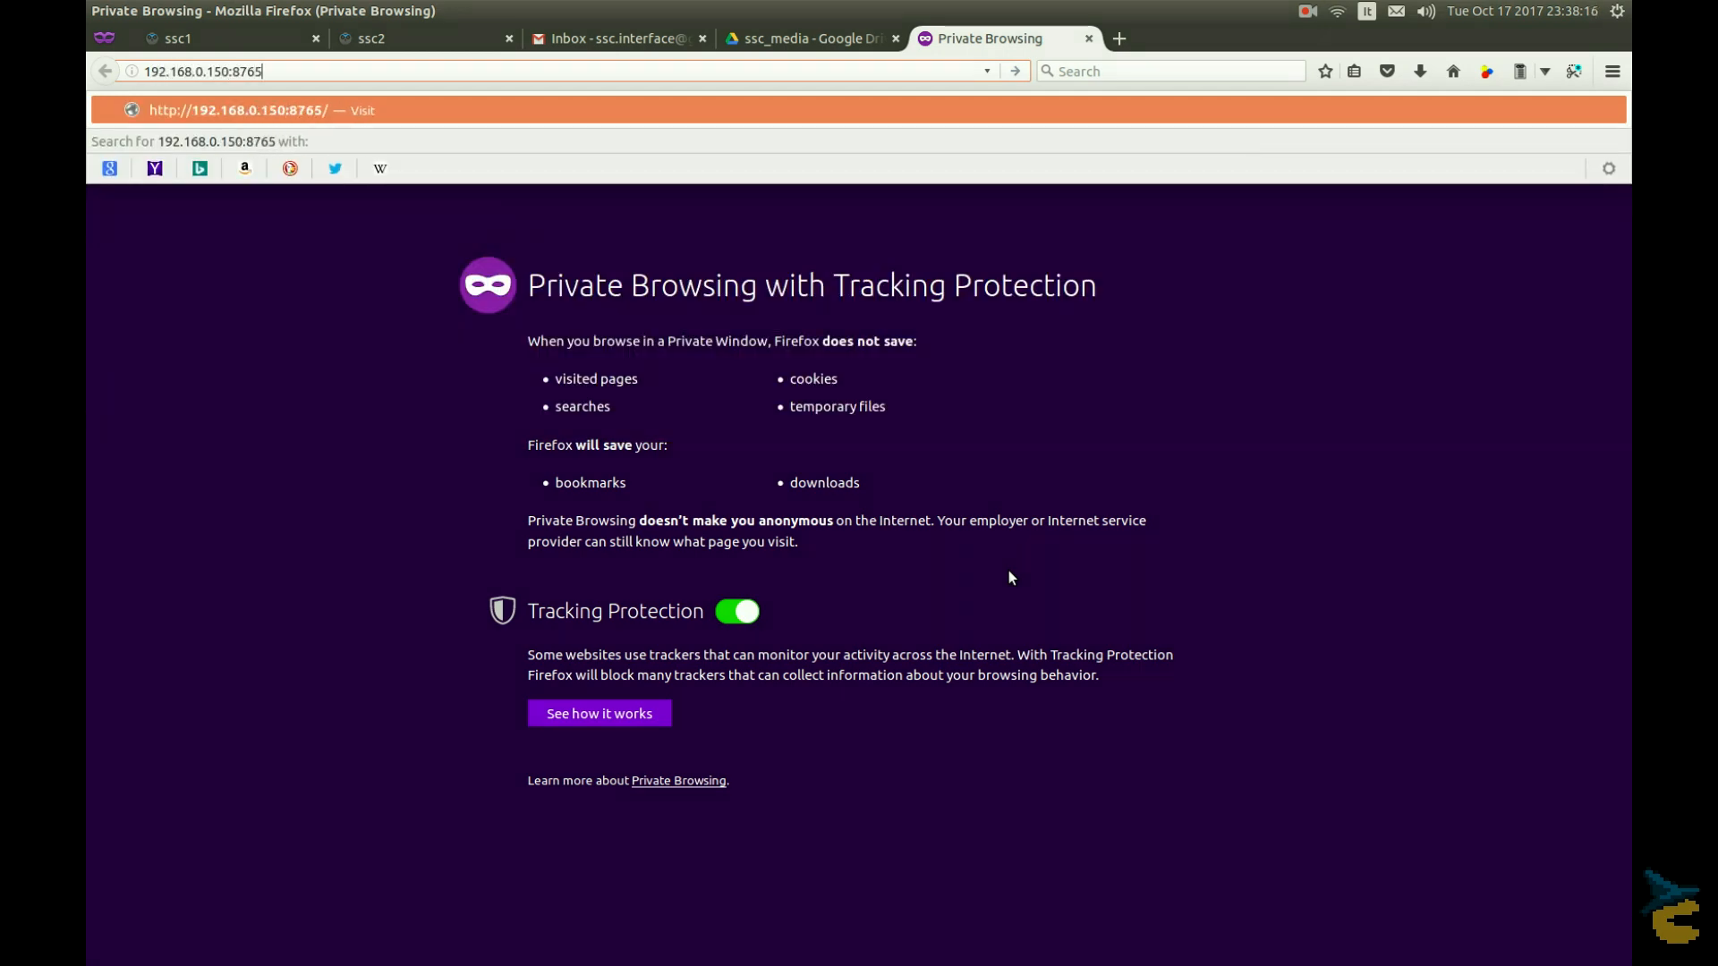
text(admin)
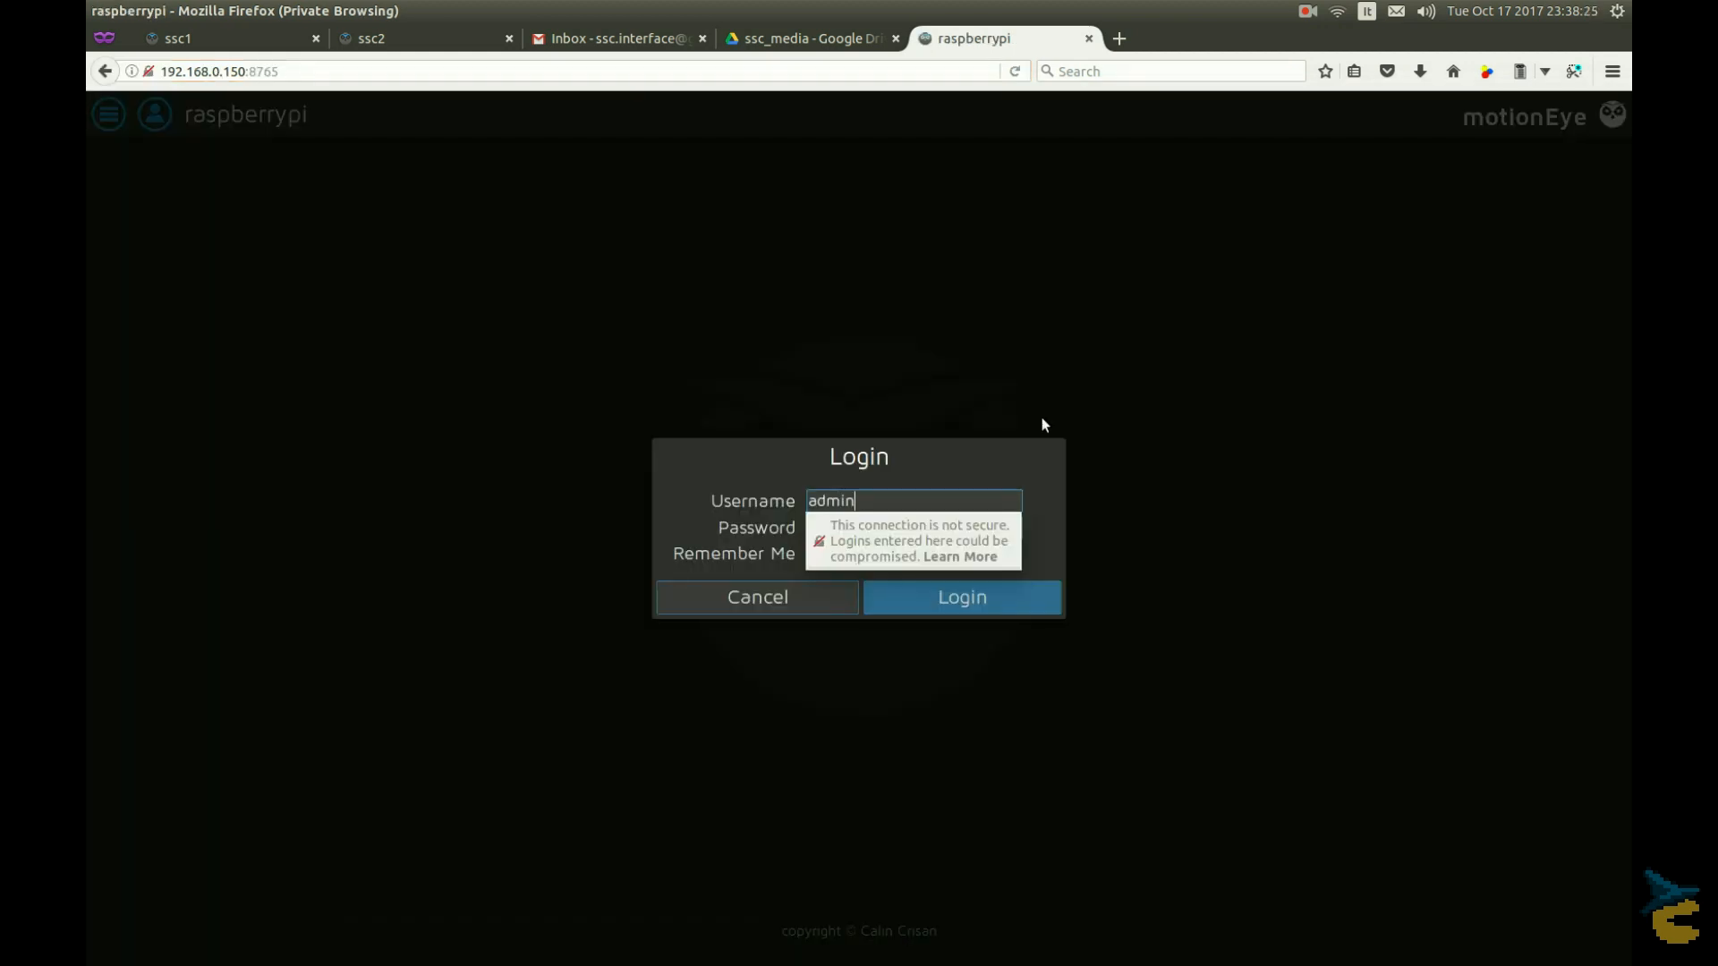
click(961, 597)
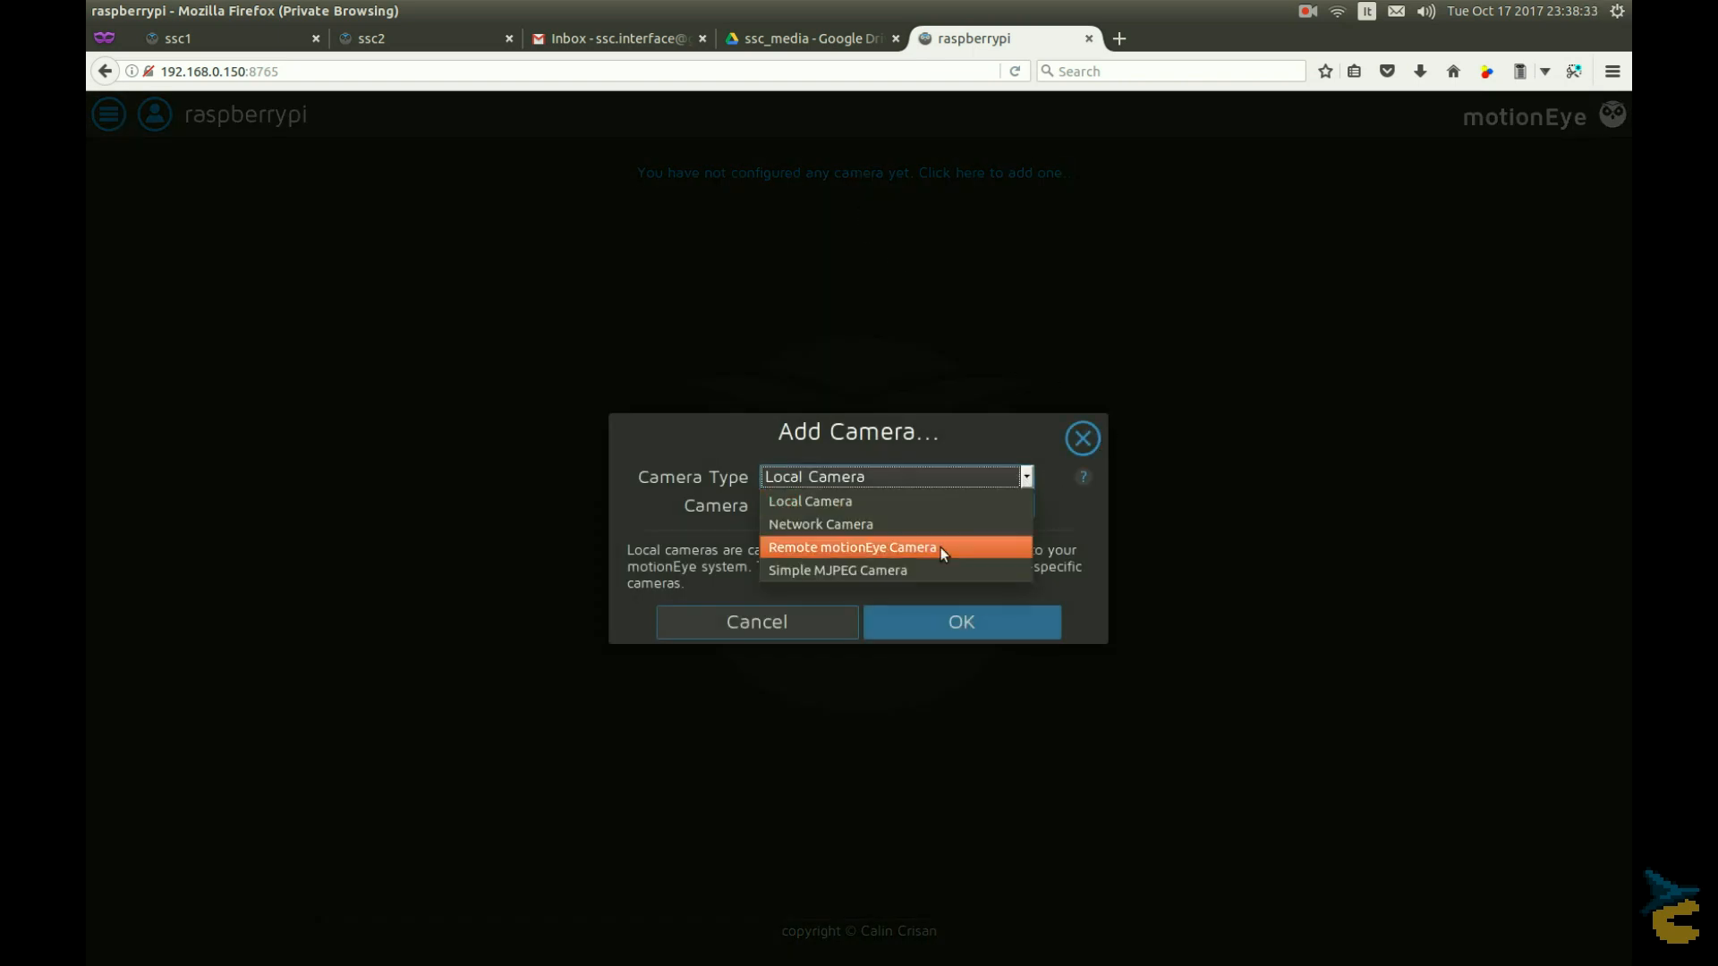
click(853, 548)
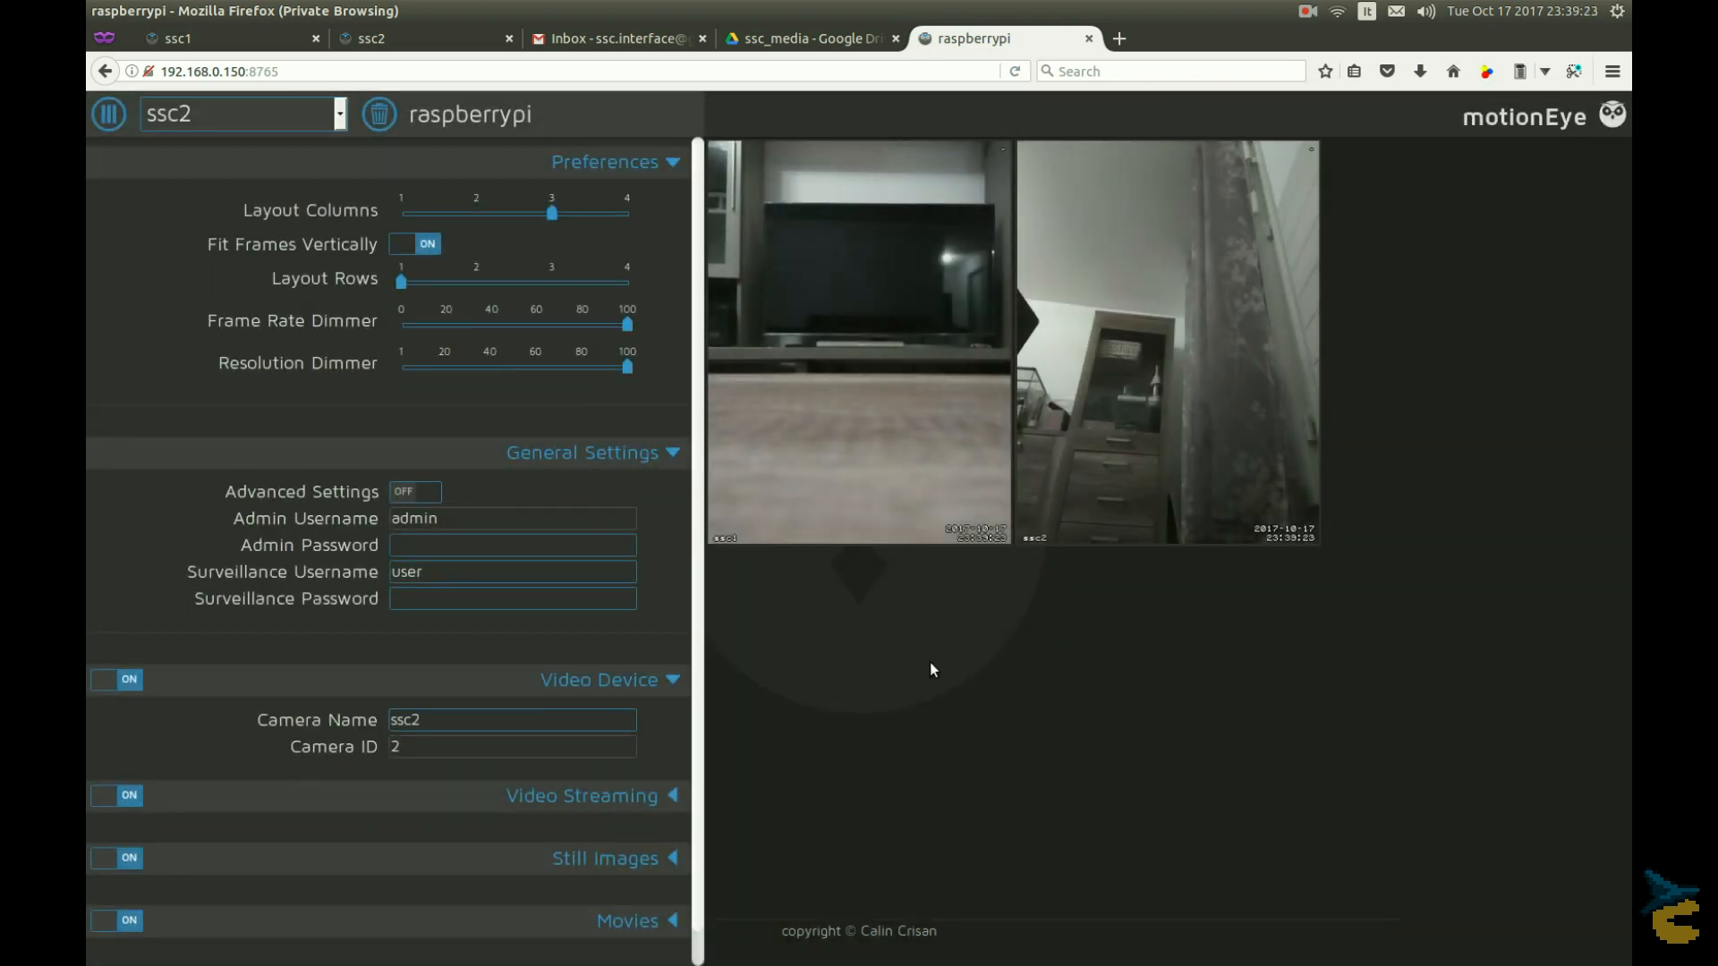
mouse_move(1100, 716)
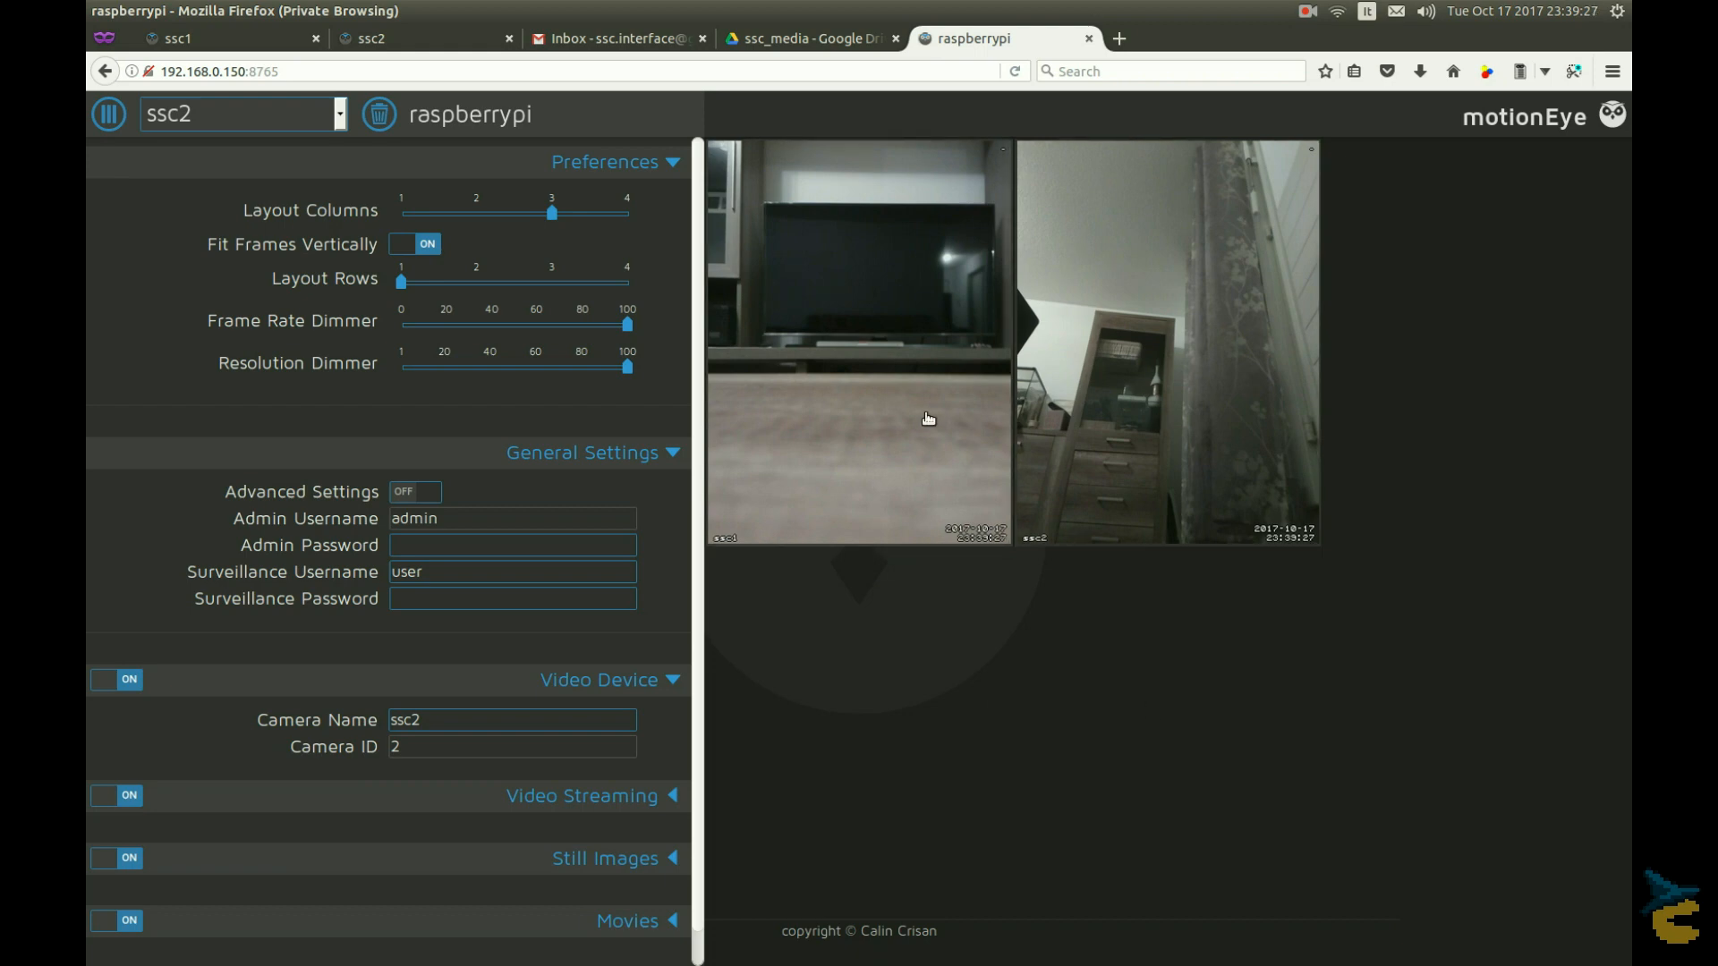
click(236, 114)
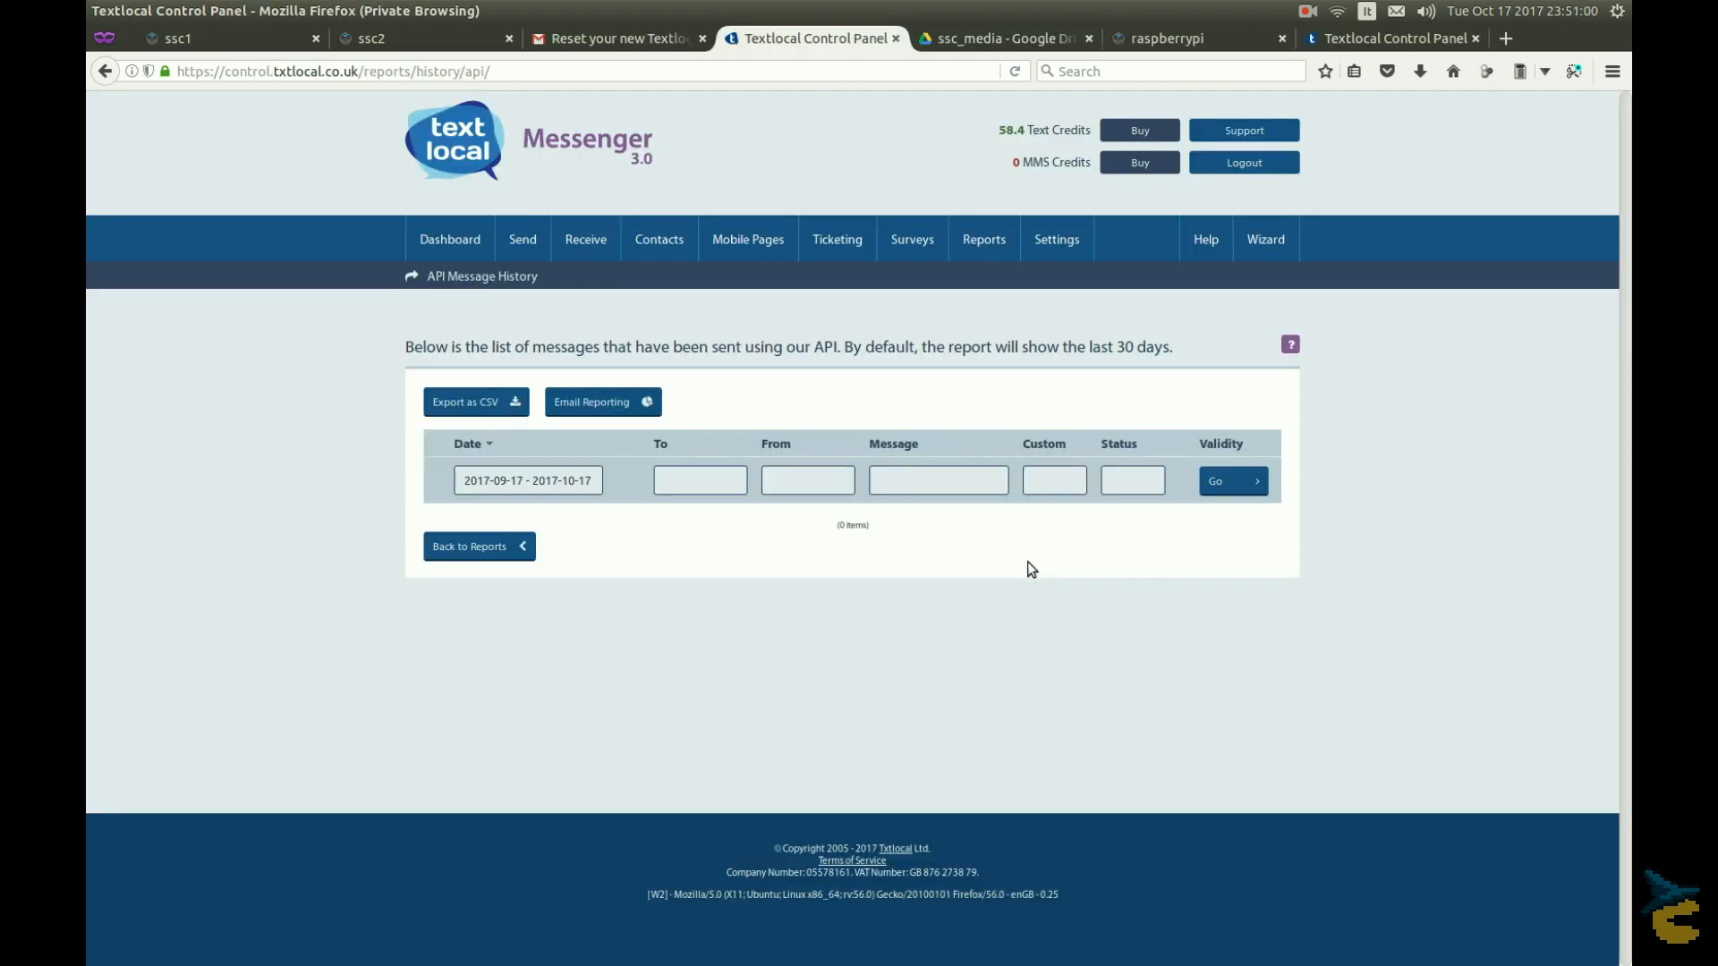
Step: View Textlocal's Send SMS docs with a Python sample, then set ssc1's command to /home/pi/ssc_sms
click(1206, 239)
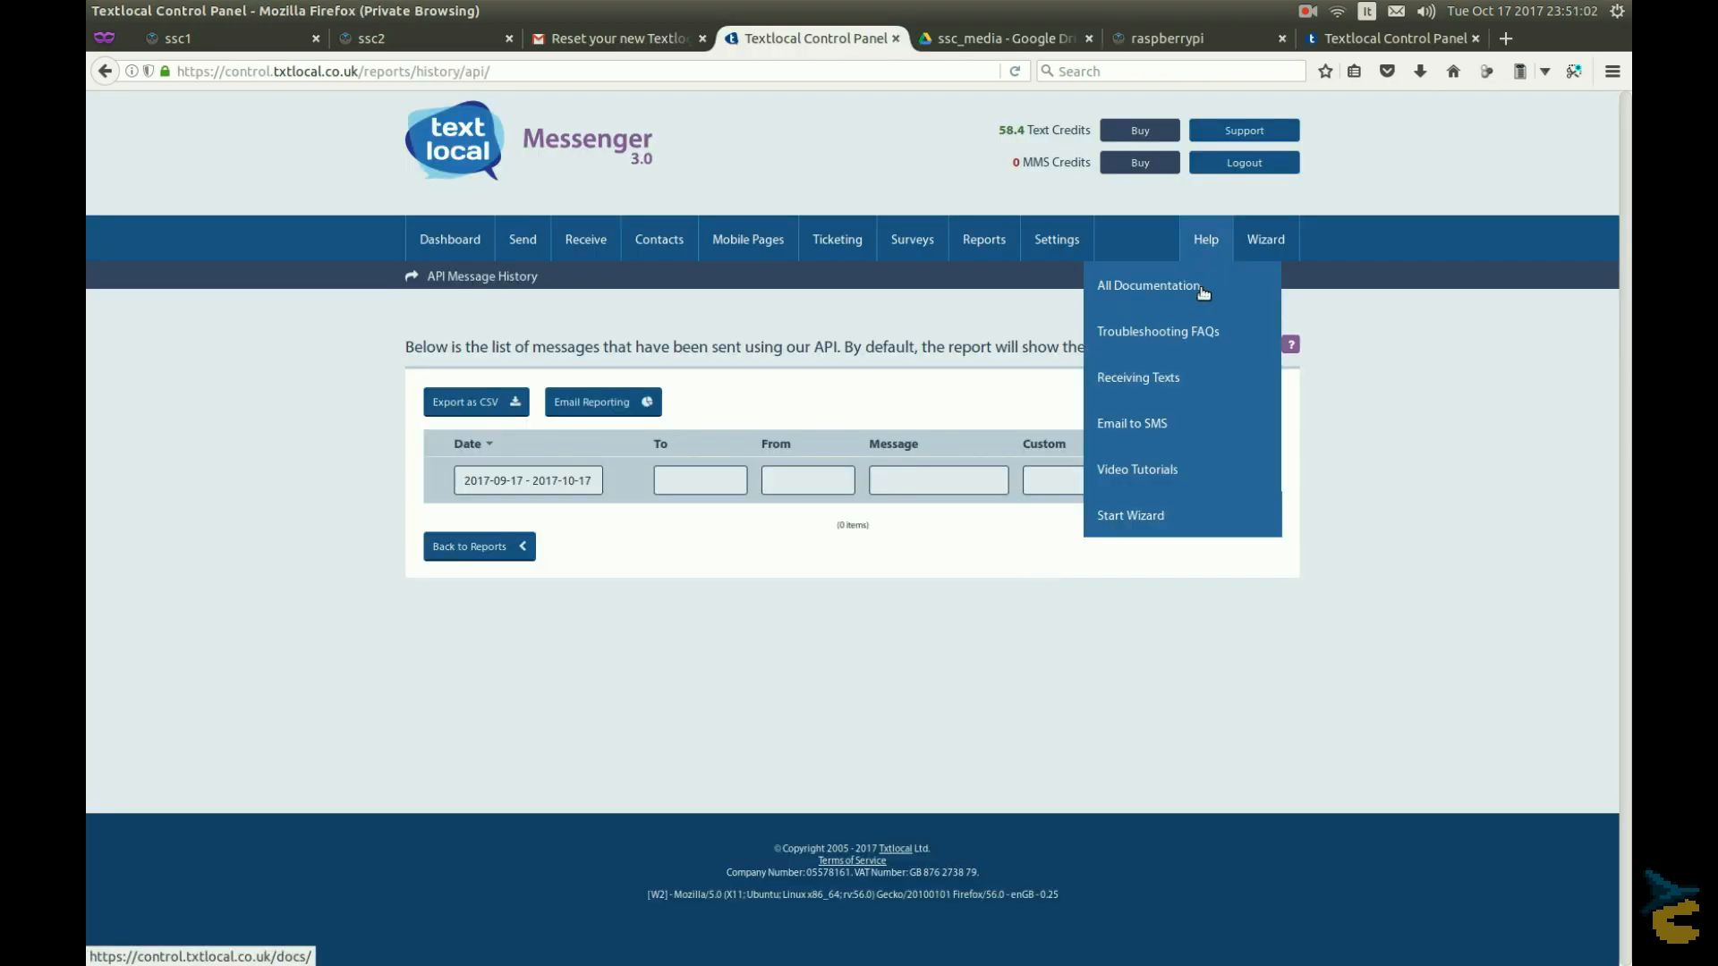
mouse_move(1148, 284)
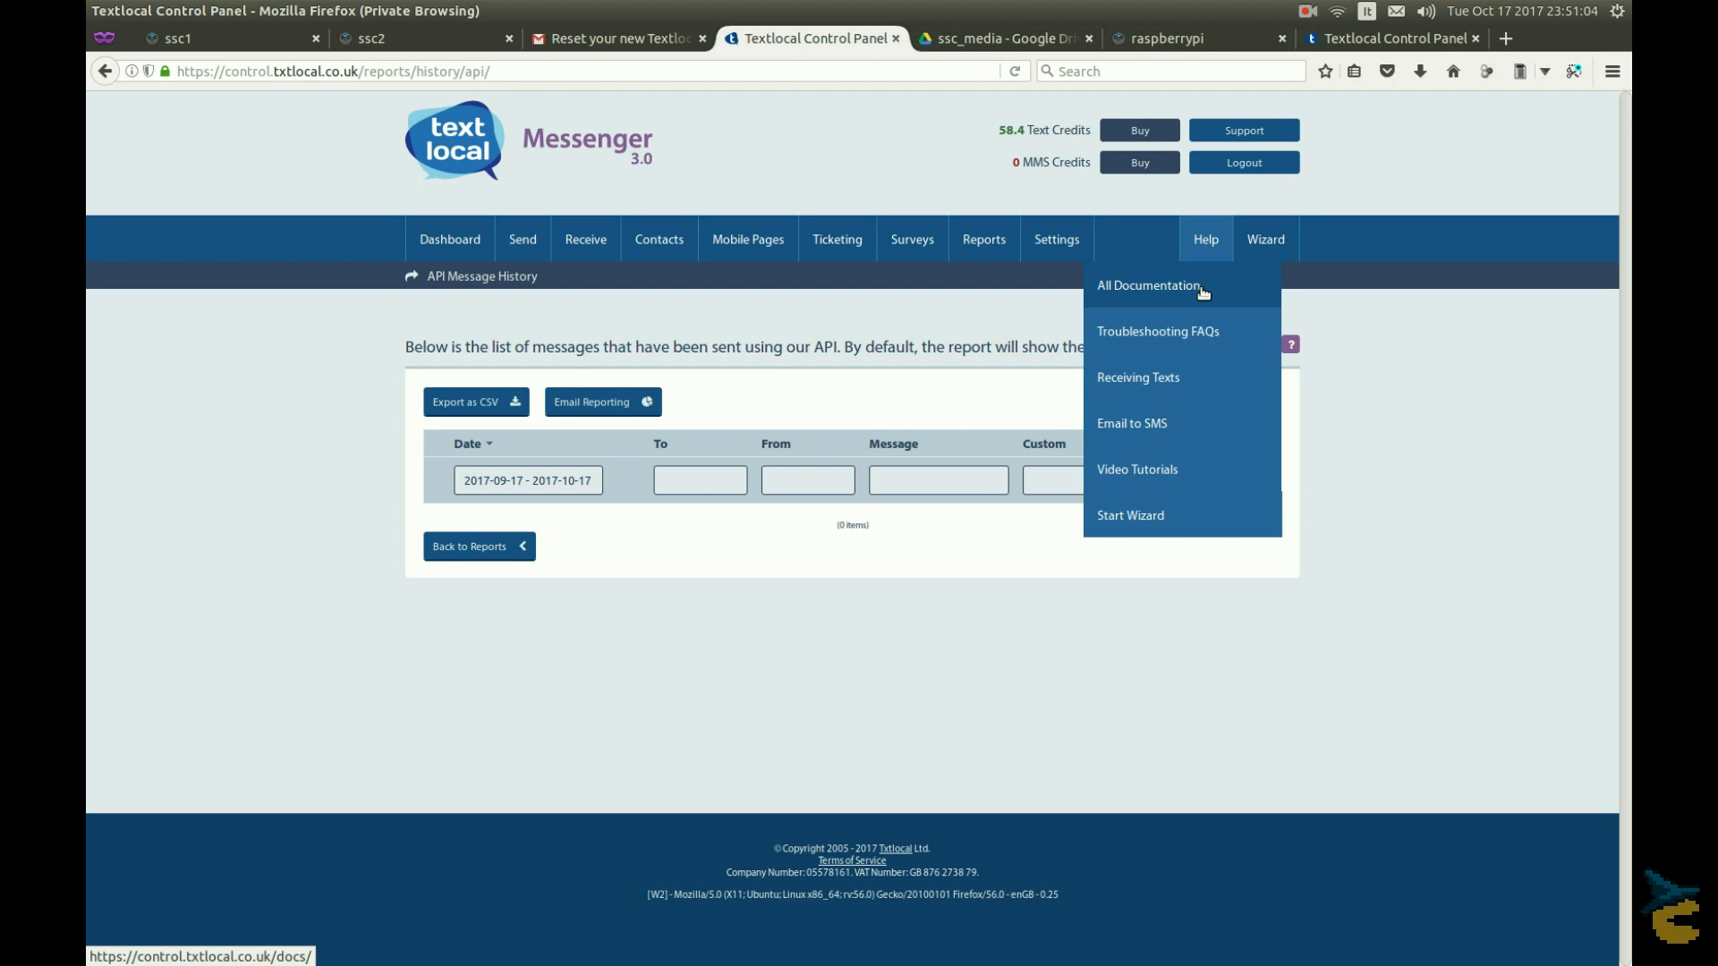
click(1147, 285)
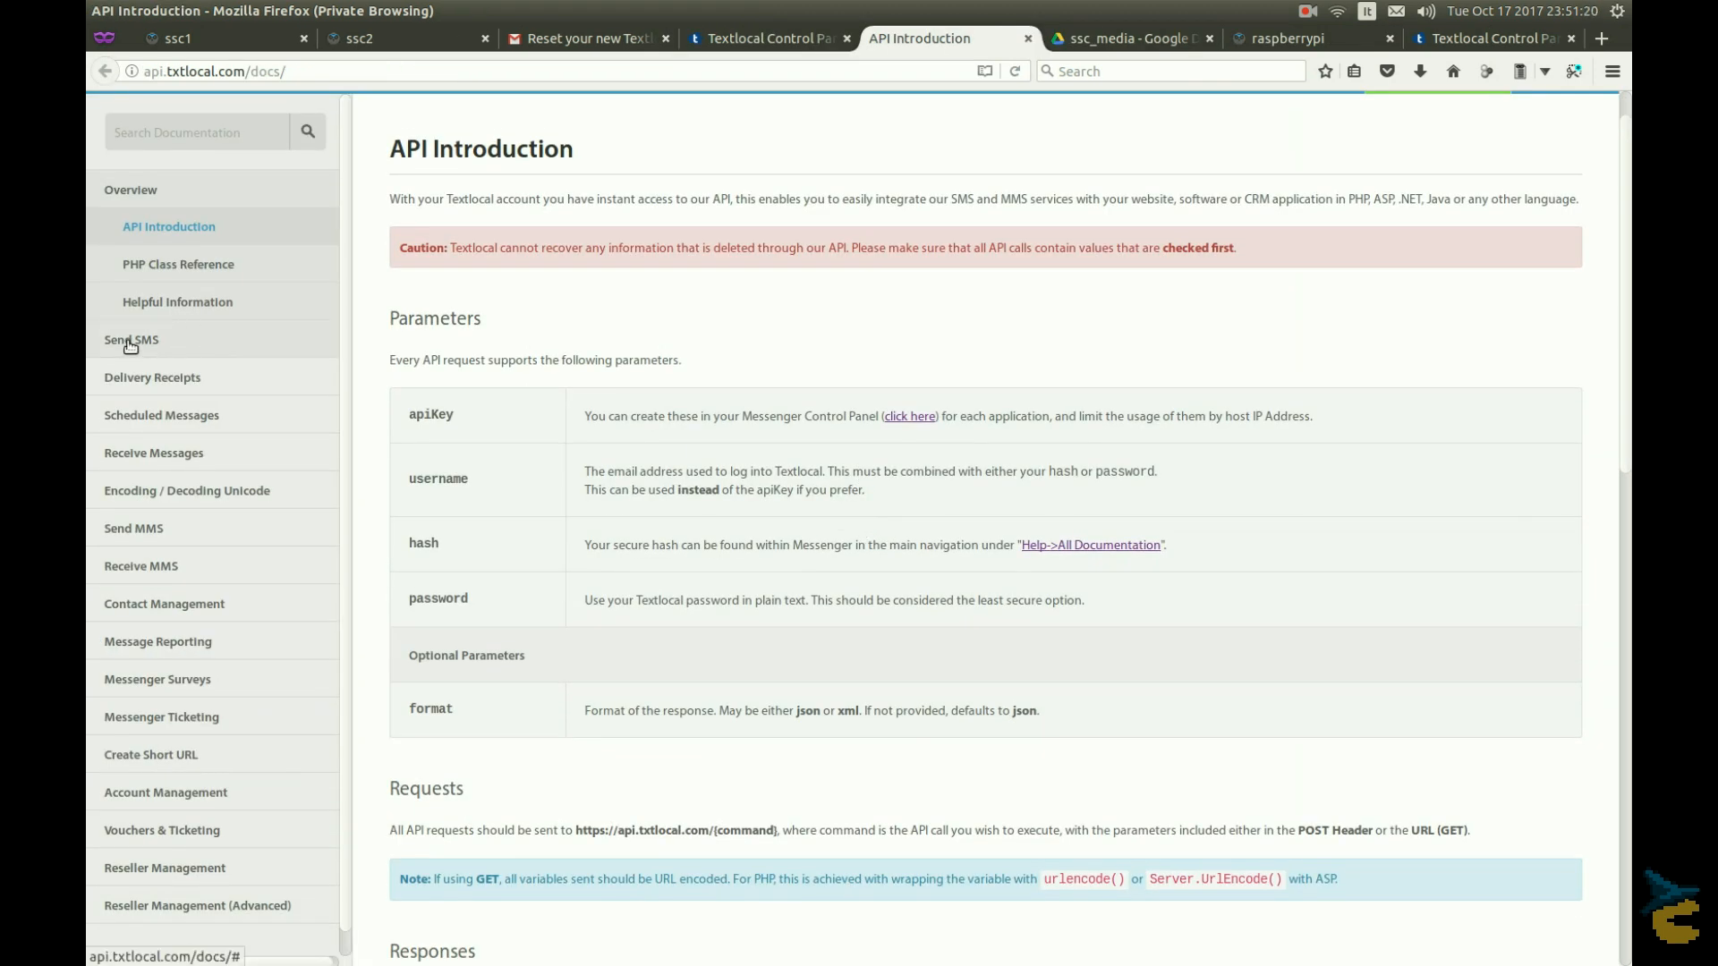
click(129, 340)
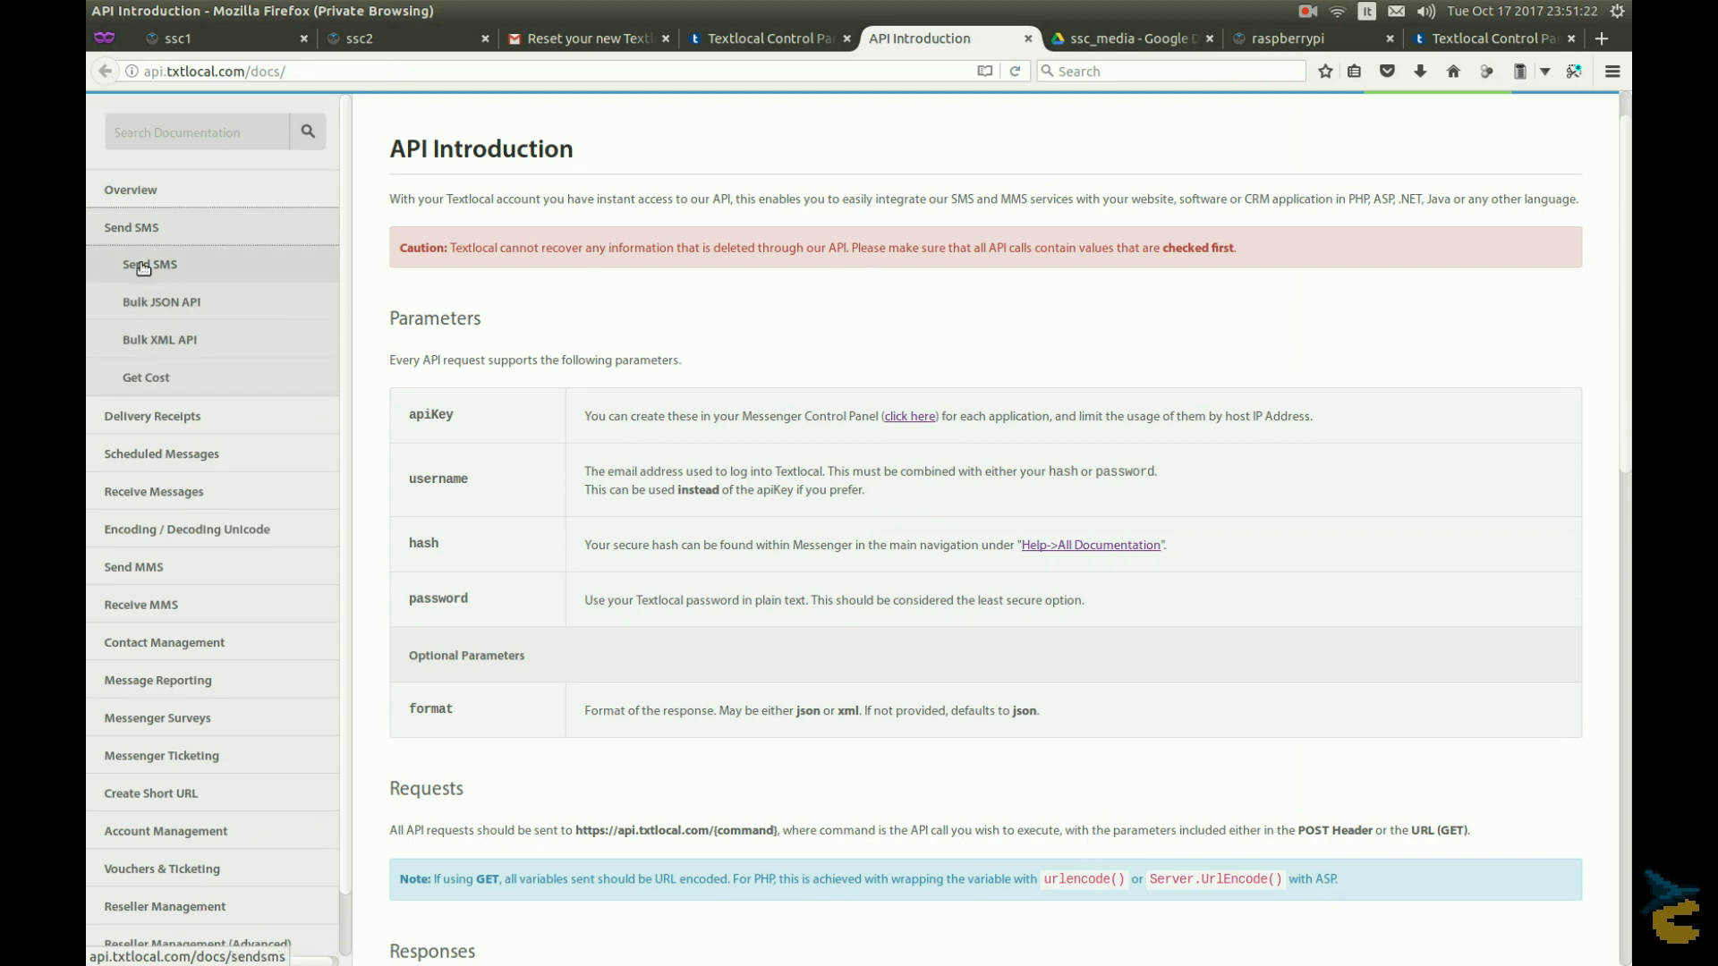
click(150, 264)
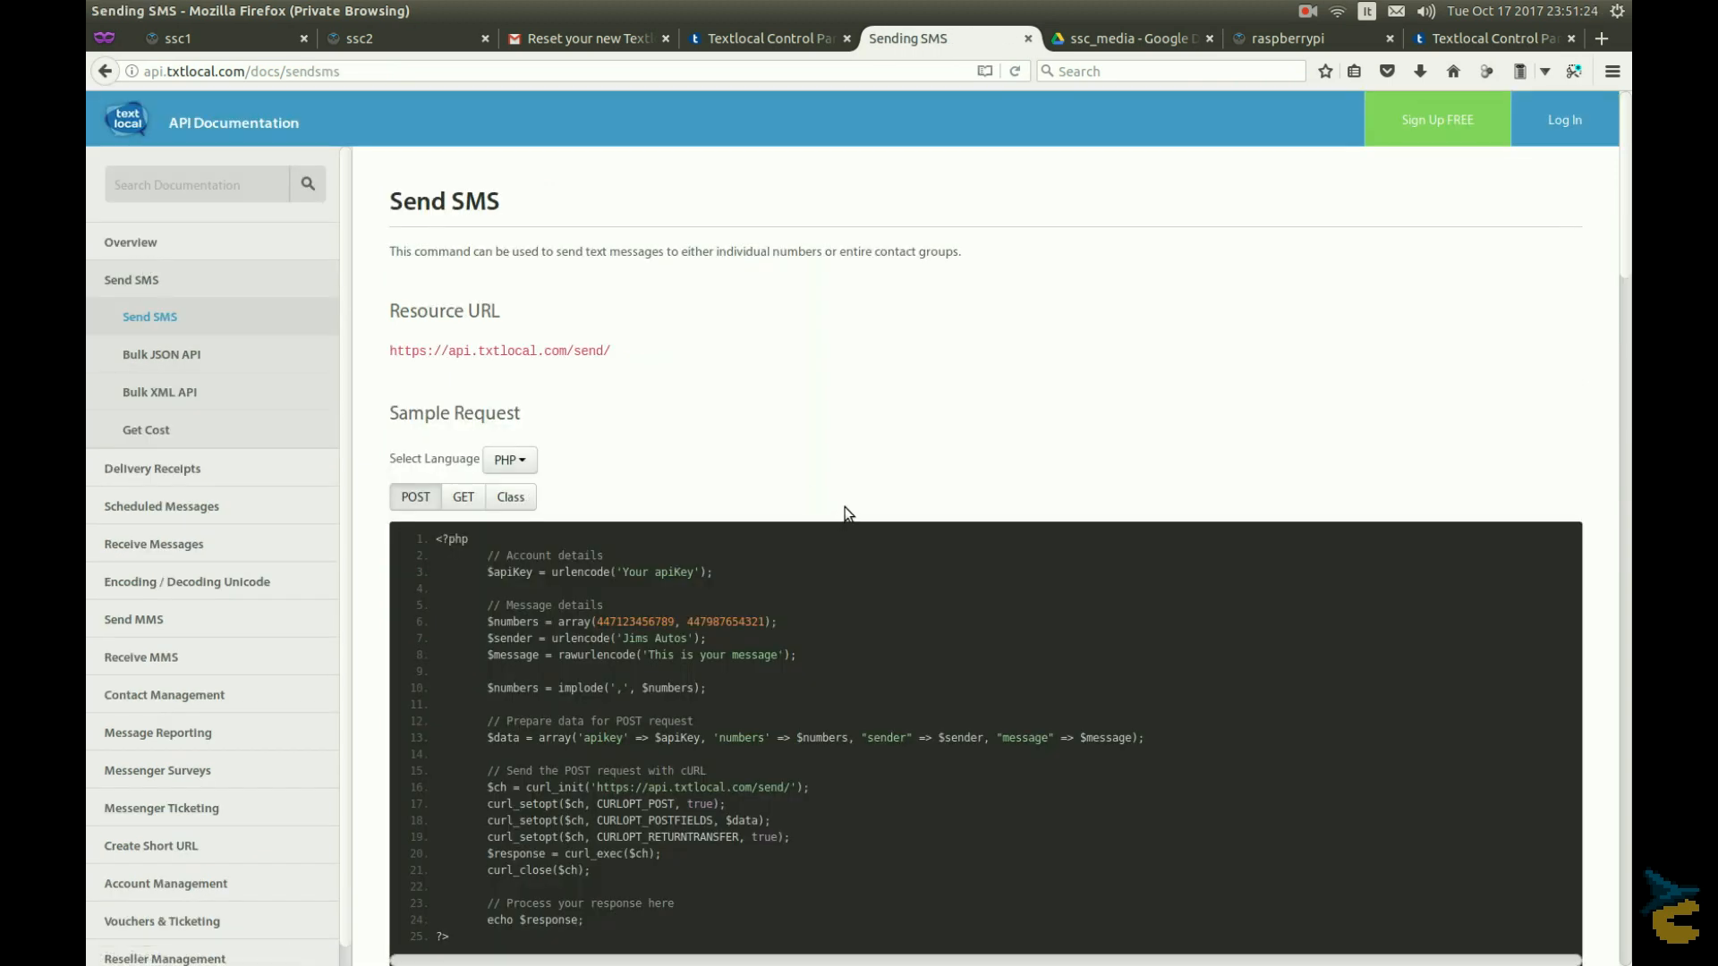
click(508, 459)
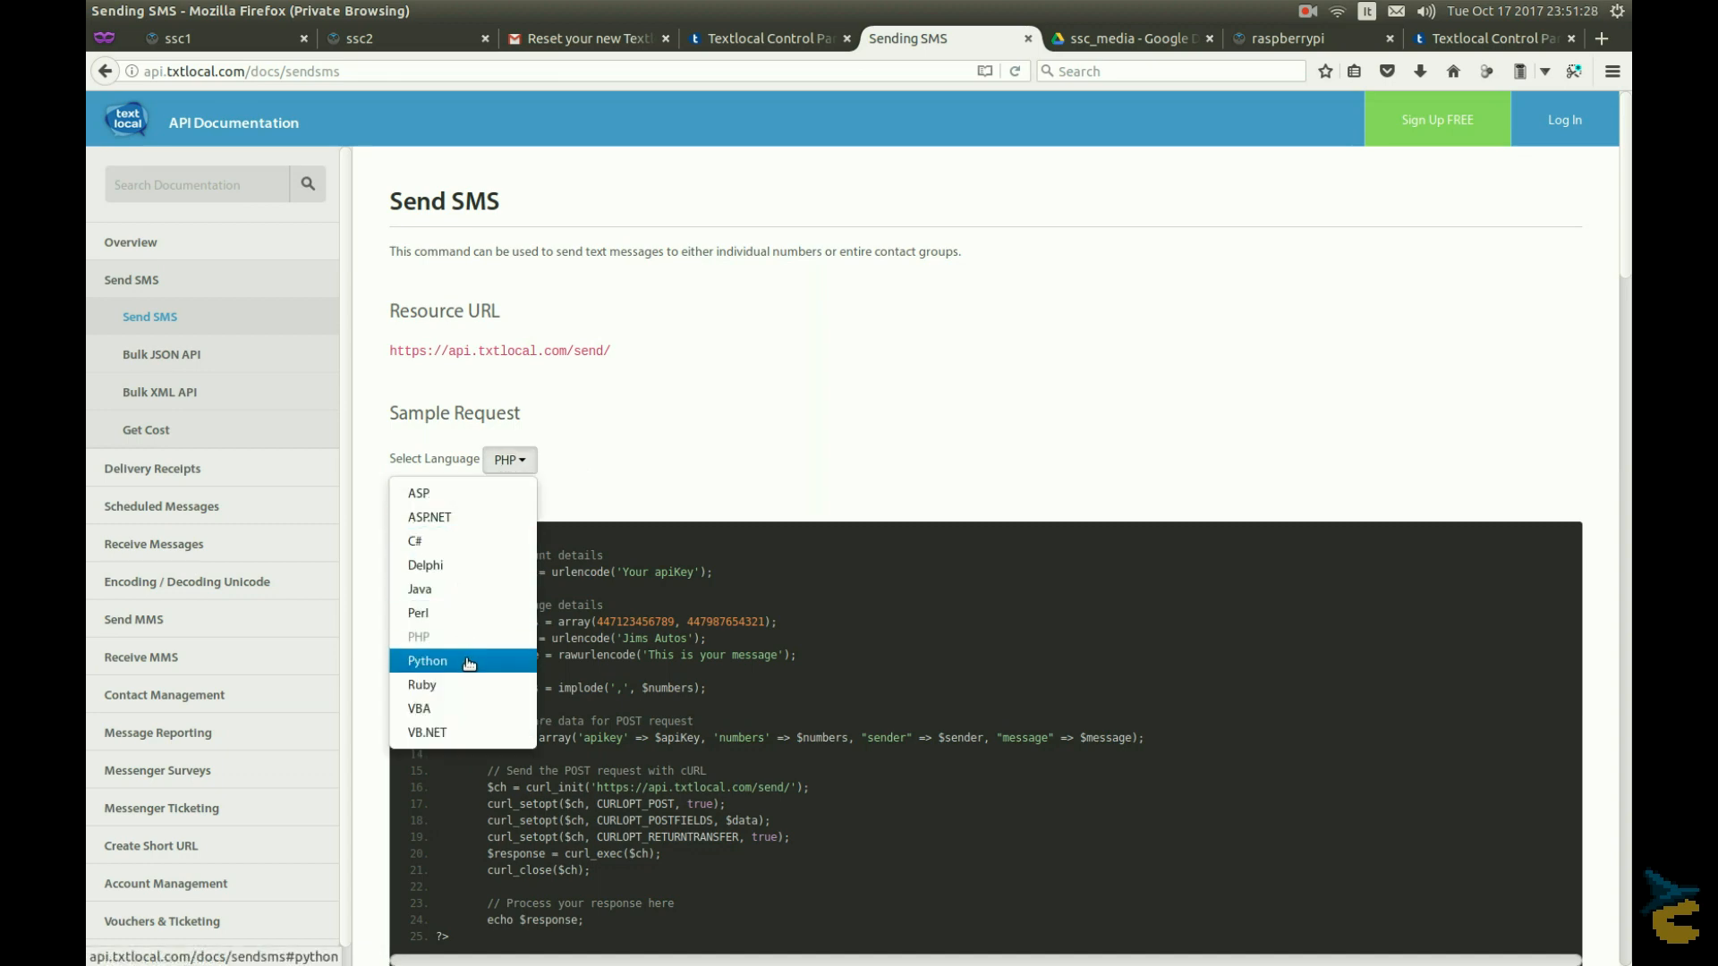
click(216, 39)
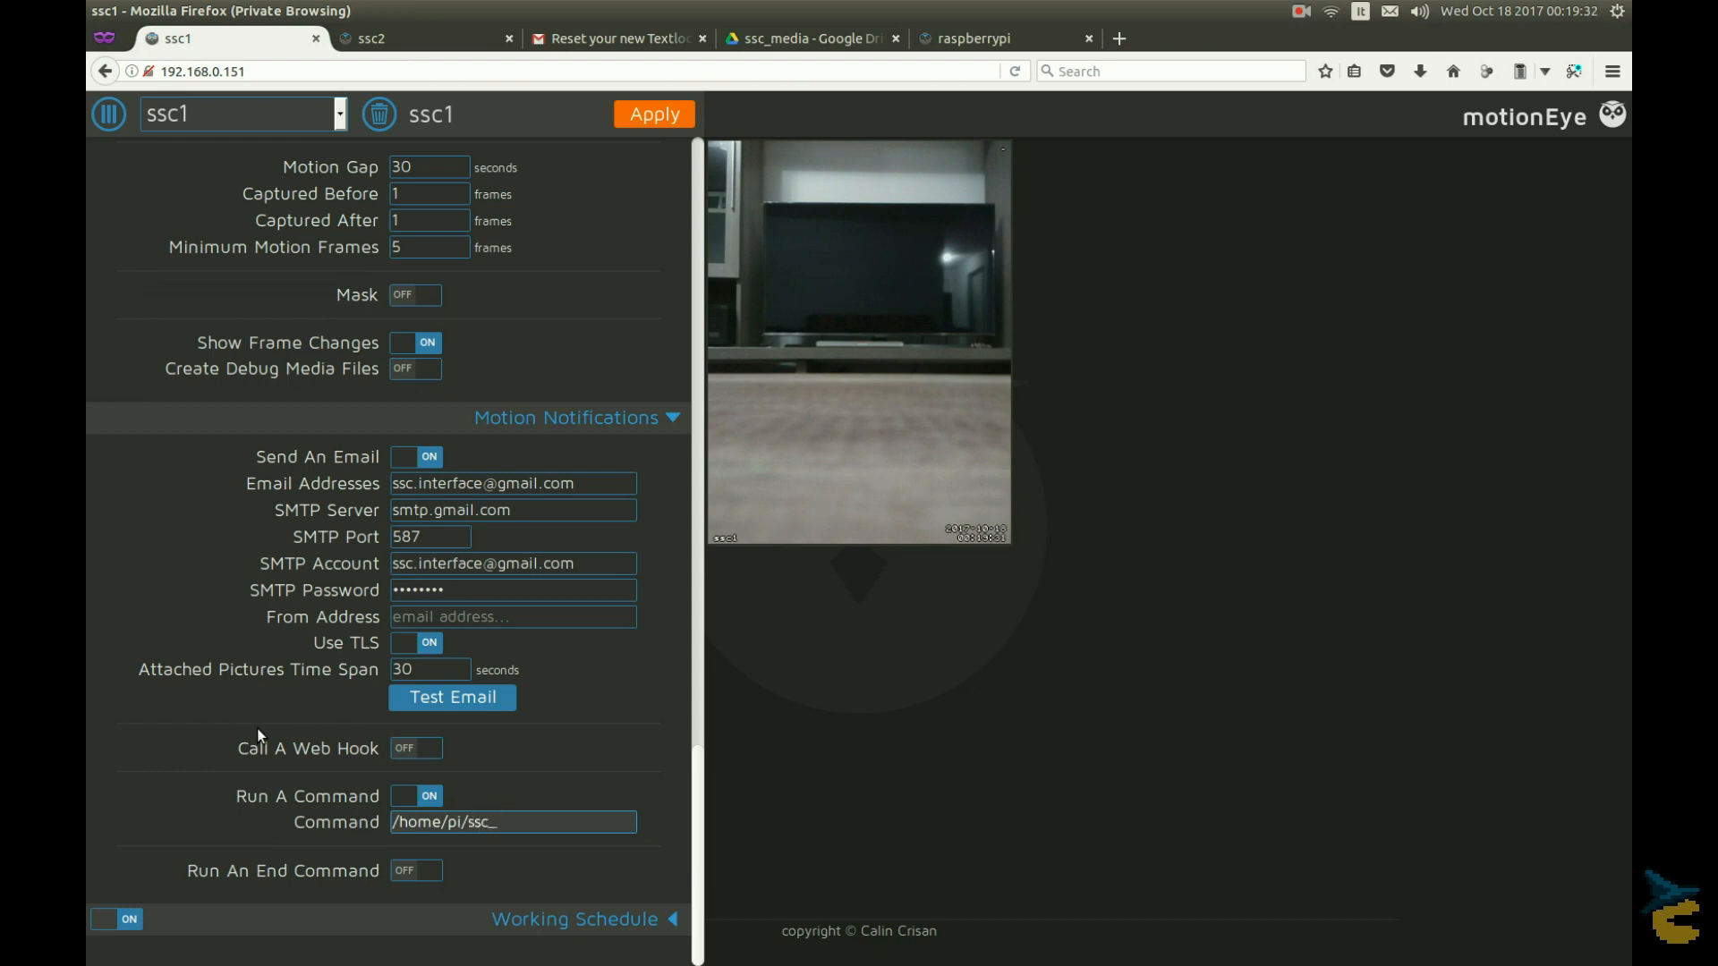
text(sms)
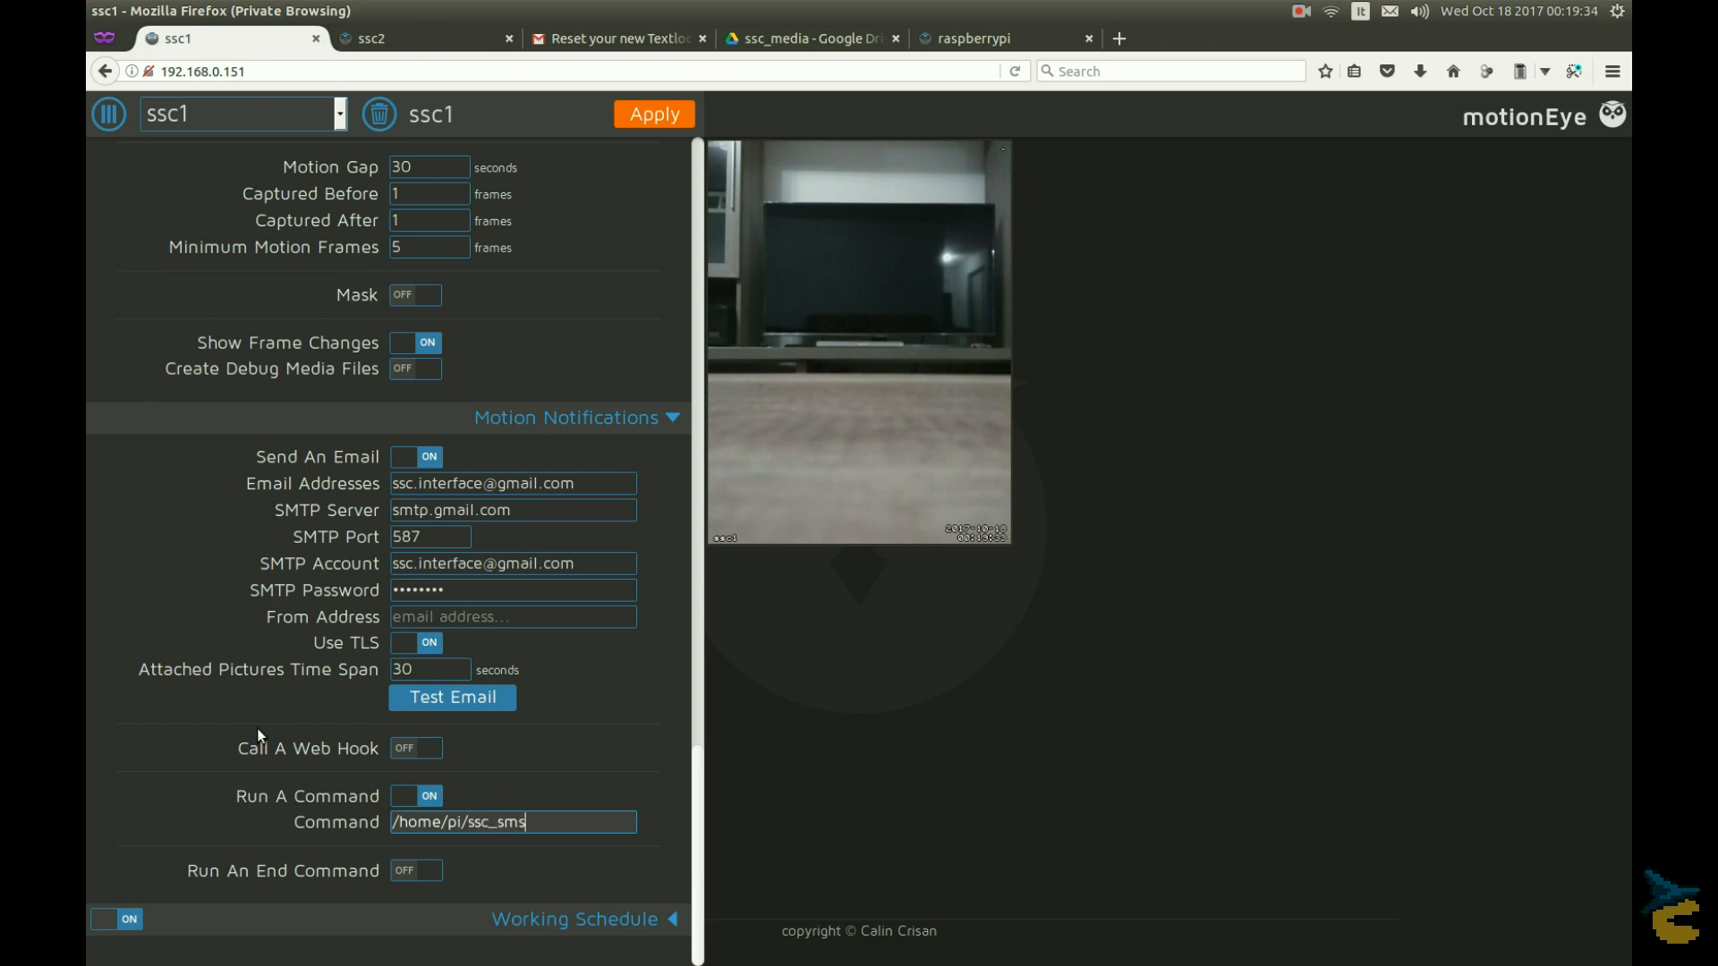